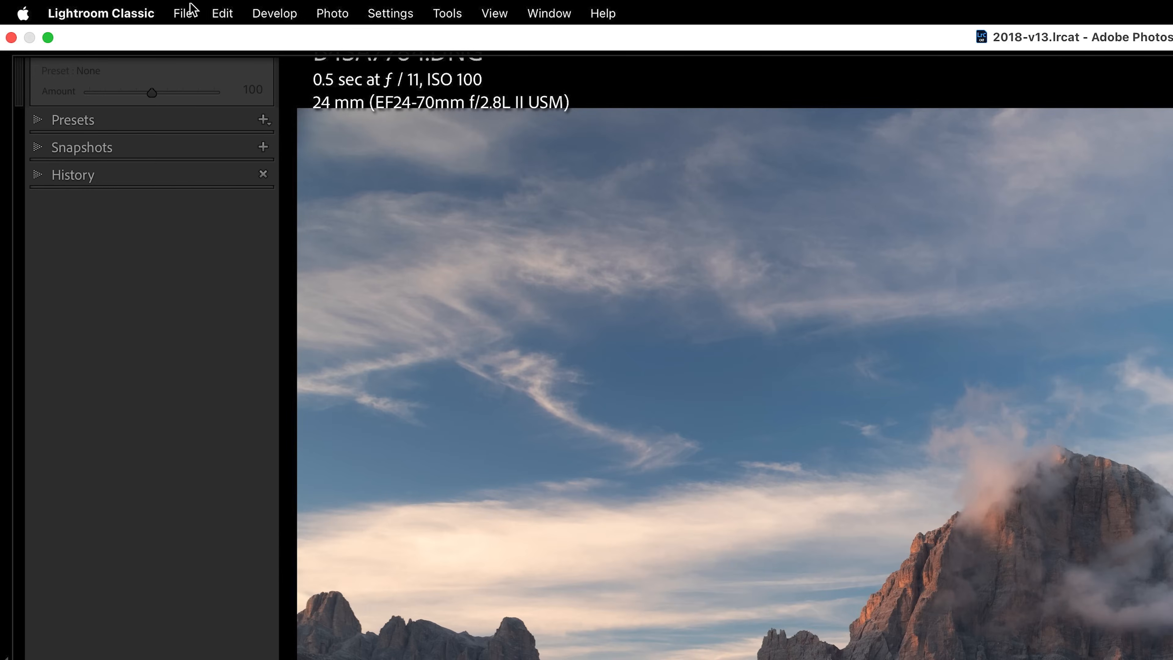
Reveal Lightroom's File > Plug-in Extras list with the DxO PureRAW 4 options.
{"action": "left_click", "coordinate": [183, 13]}
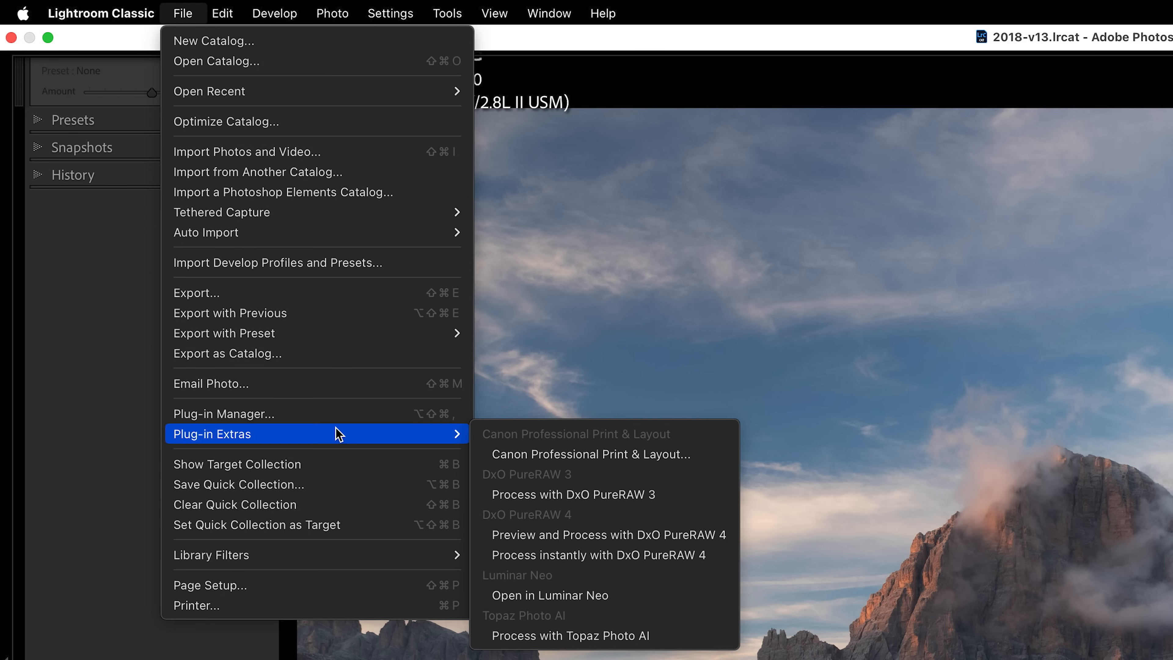
{"action": "mouse_move", "coordinate": [610, 535]}
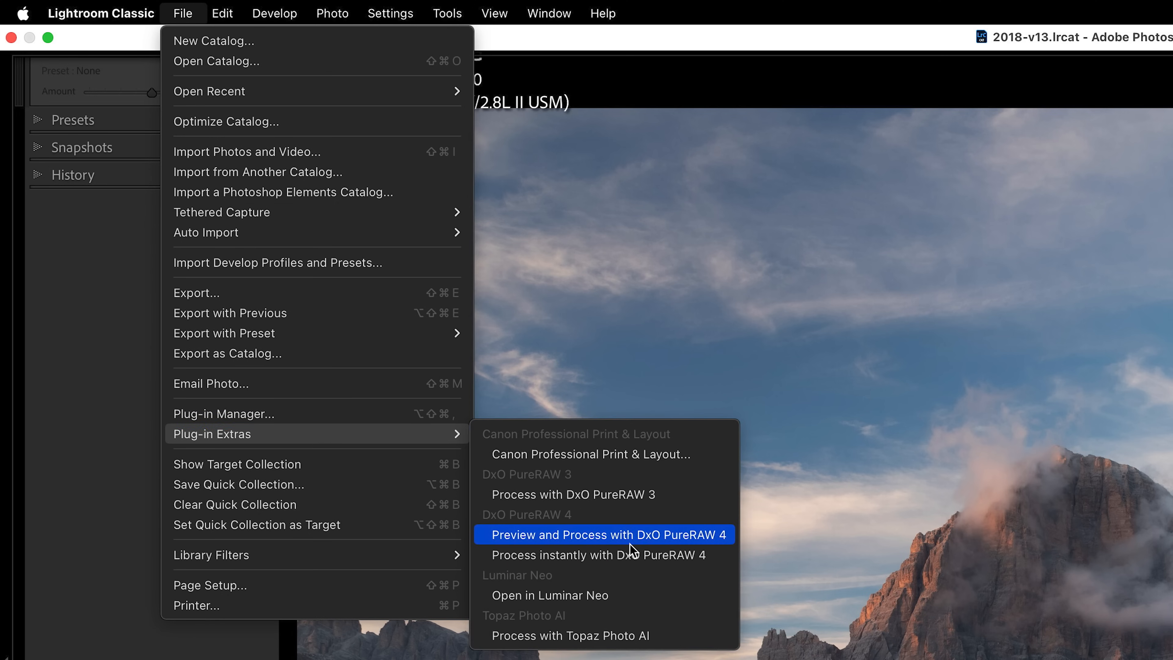
{"action": "mouse_move", "coordinate": [637, 557]}
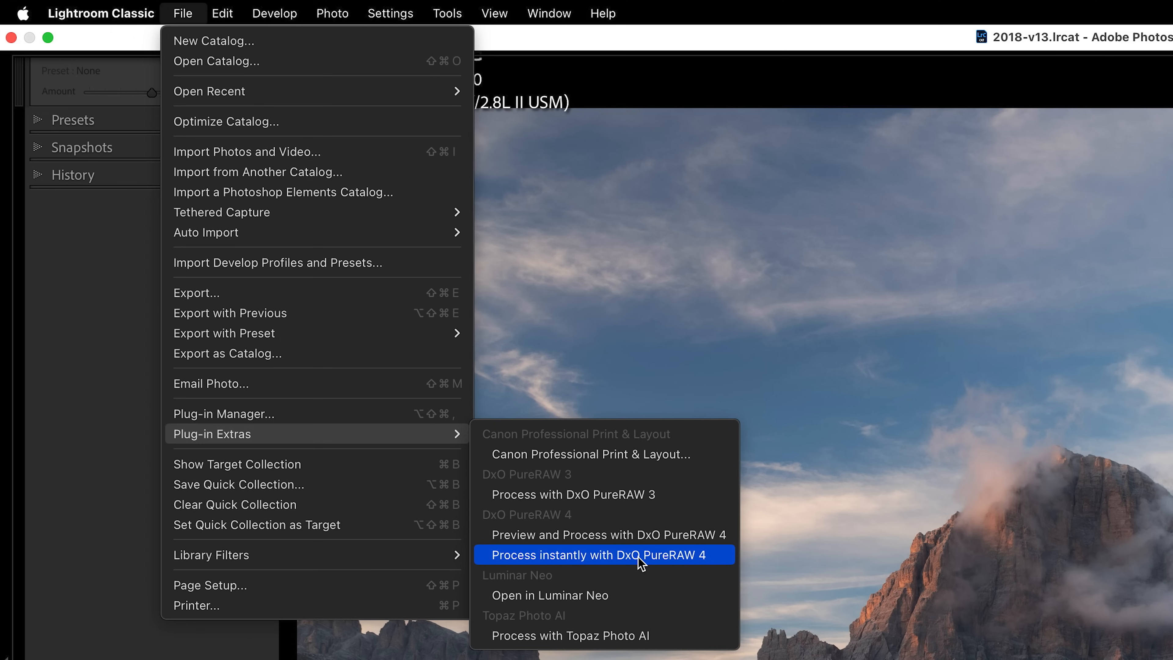
{"action": "mouse_move", "coordinate": [636, 566]}
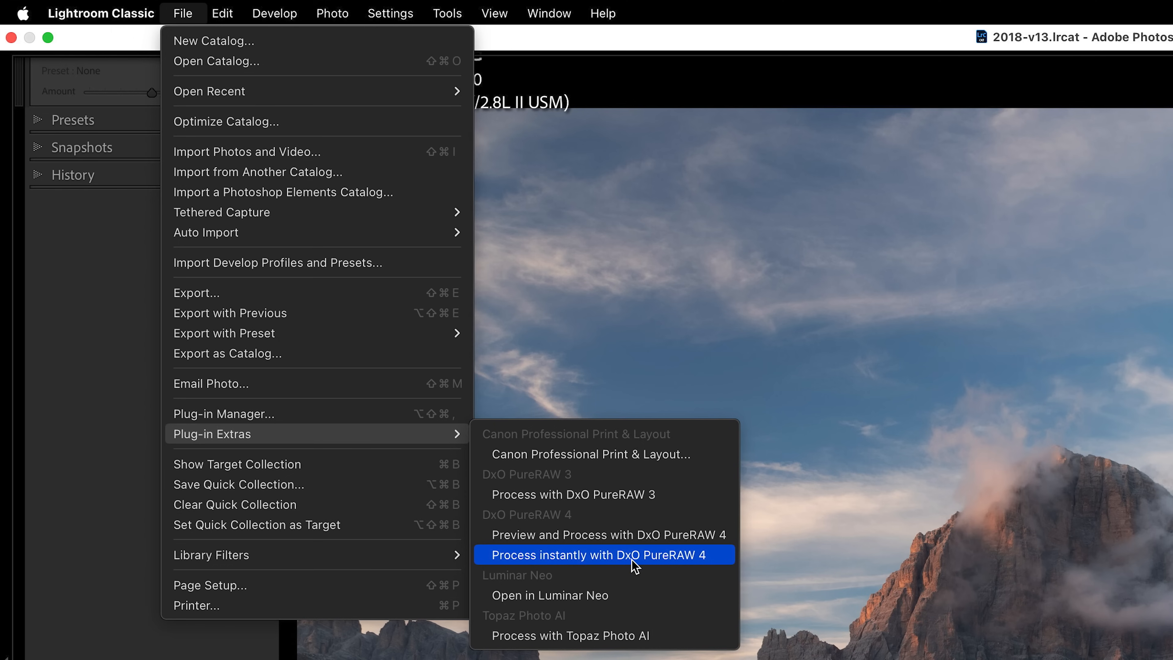
{"action": "mouse_move", "coordinate": [632, 508]}
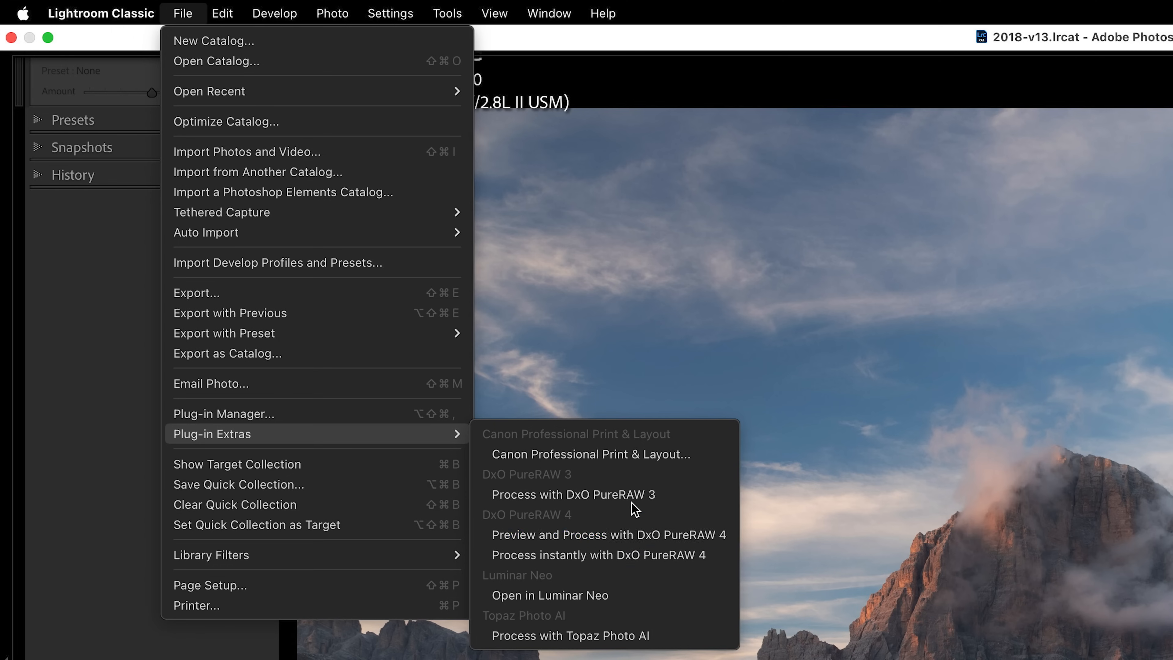
{"action": "mouse_move", "coordinate": [647, 559]}
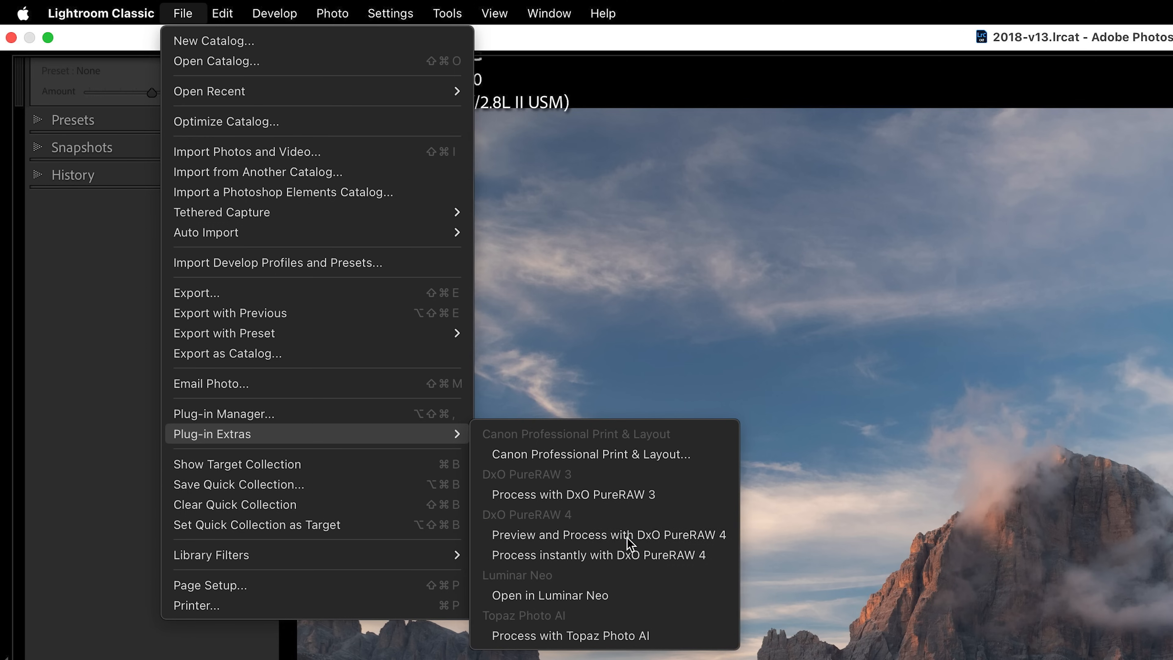
Send the mountain photo to PureRAW 4 and slide the split divider across the summit to compare.
{"action": "left_click", "coordinate": [610, 534]}
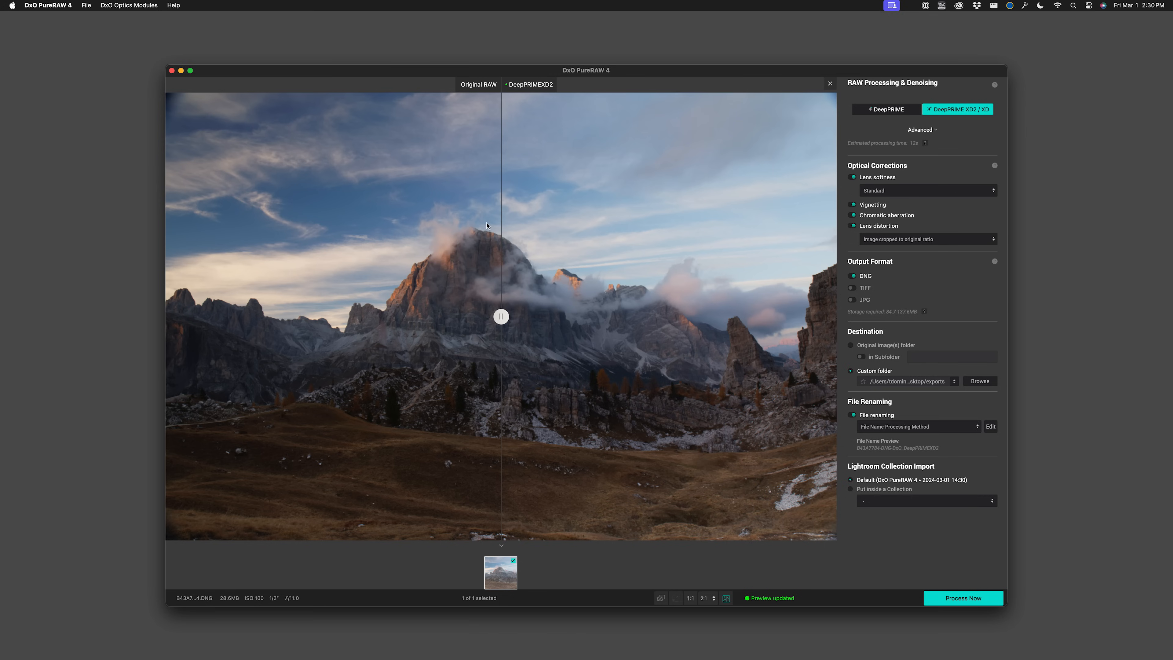
{"action": "mouse_move", "coordinate": [533, 314]}
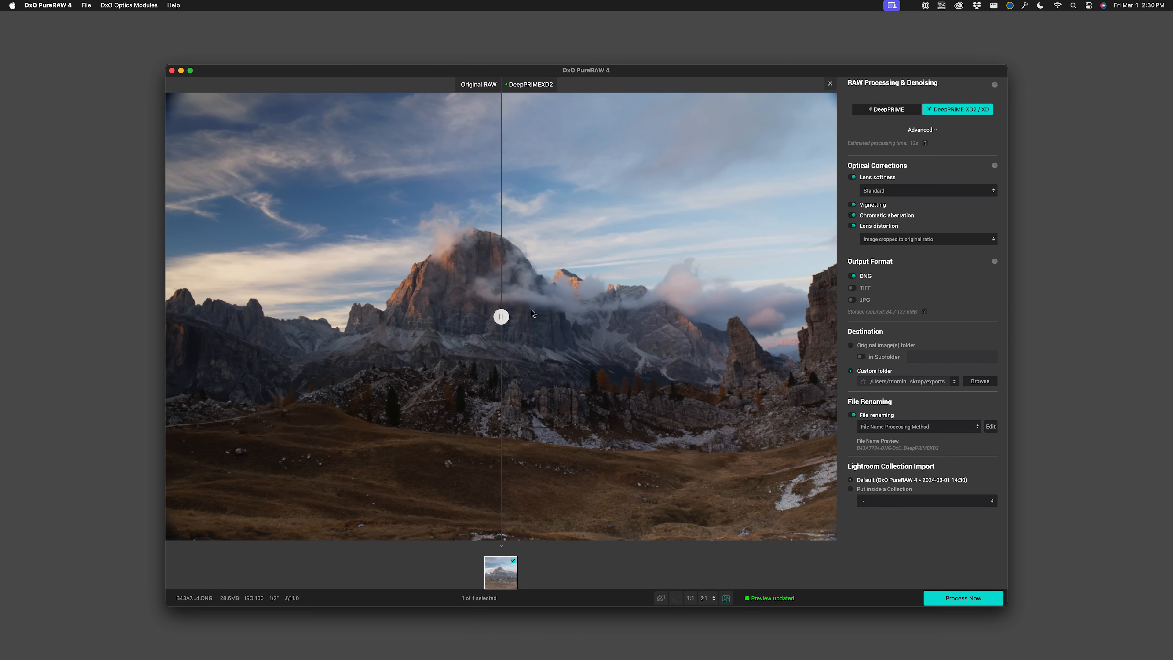
{"action": "mouse_move", "coordinate": [535, 316]}
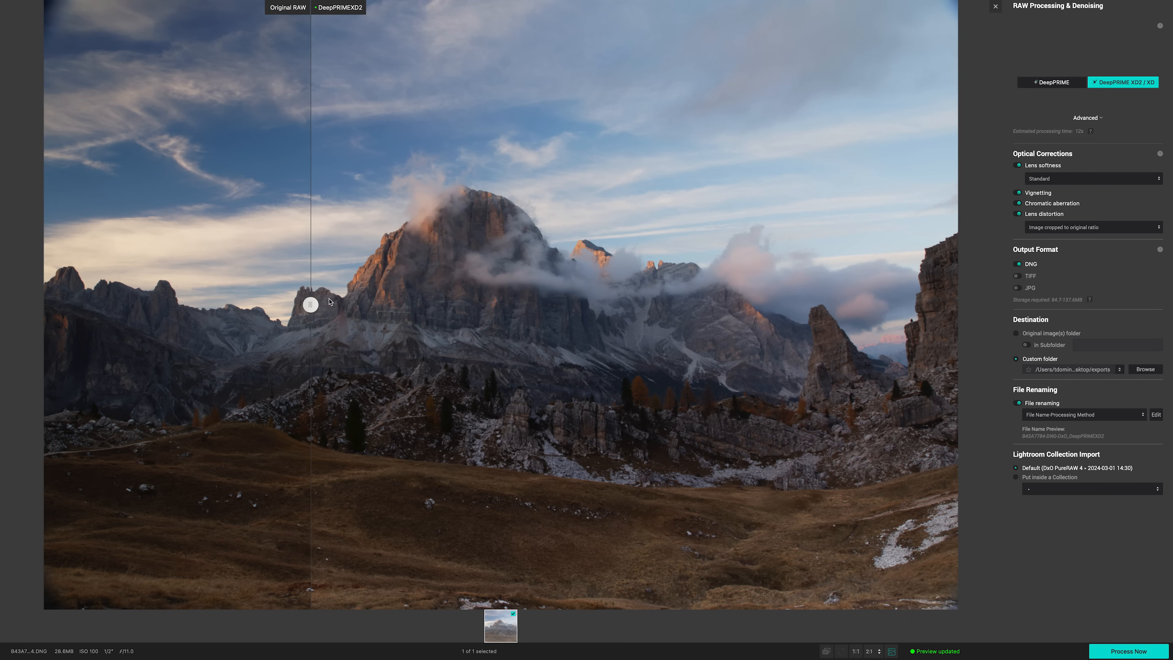
{"action": "left_click_drag", "start_coordinate": [310, 303], "coordinate": [653, 304]}
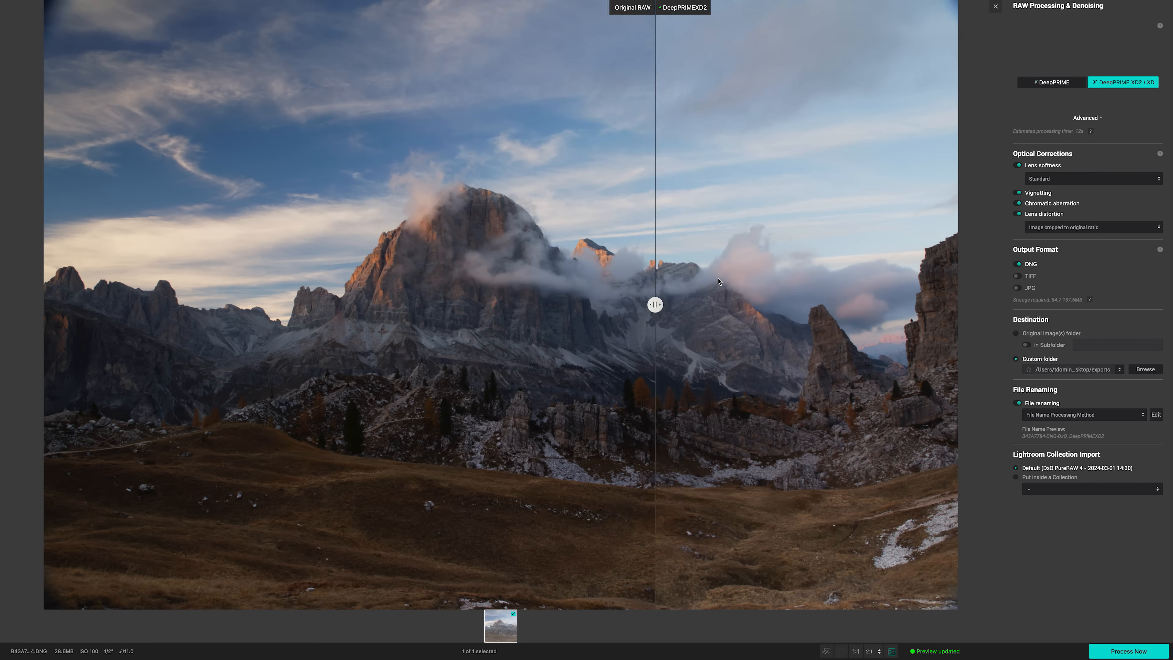
{"action": "left_click_drag", "start_coordinate": [654, 304], "coordinate": [392, 304]}
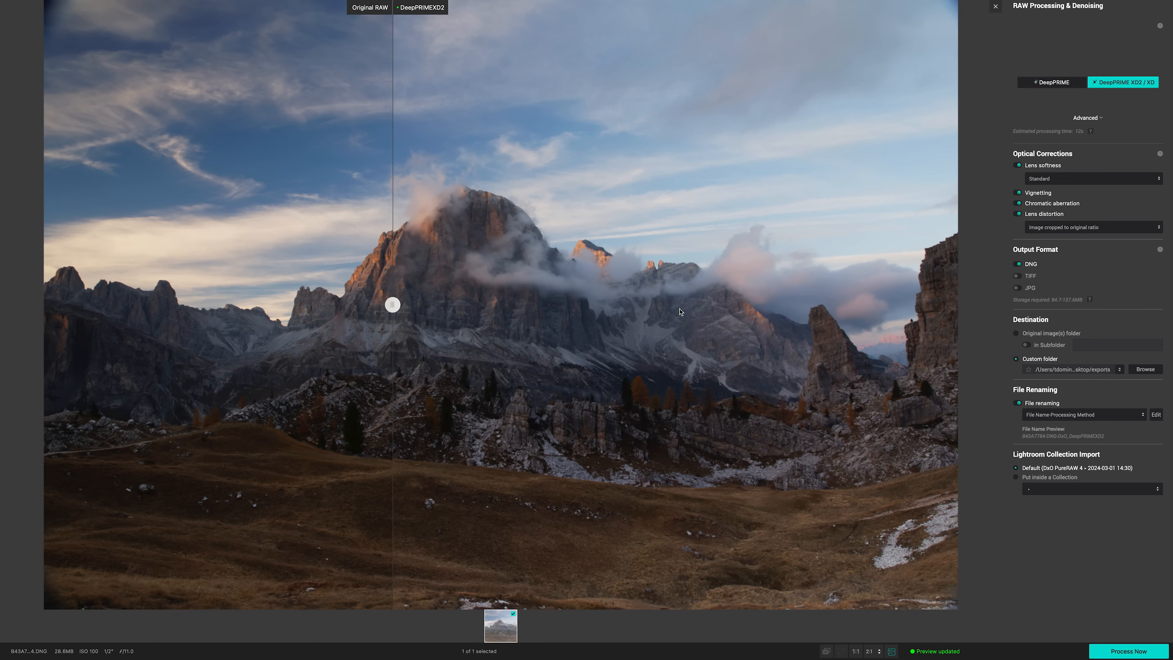
{"action": "mouse_move", "coordinate": [1077, 226]}
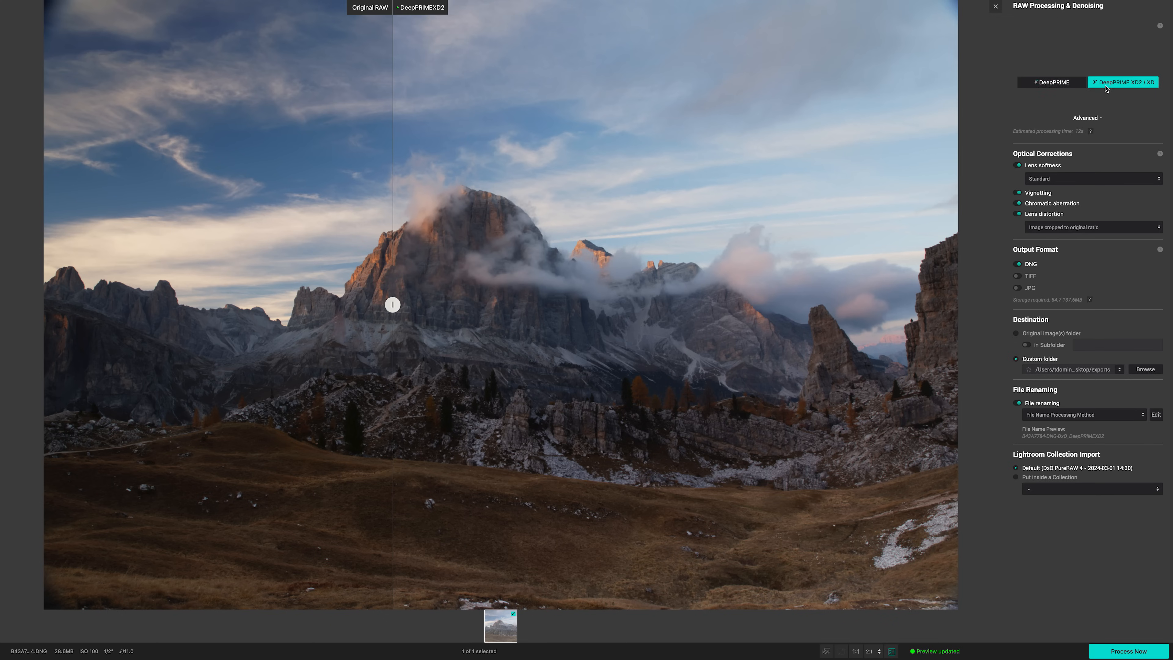
{"action": "mouse_move", "coordinate": [506, 221]}
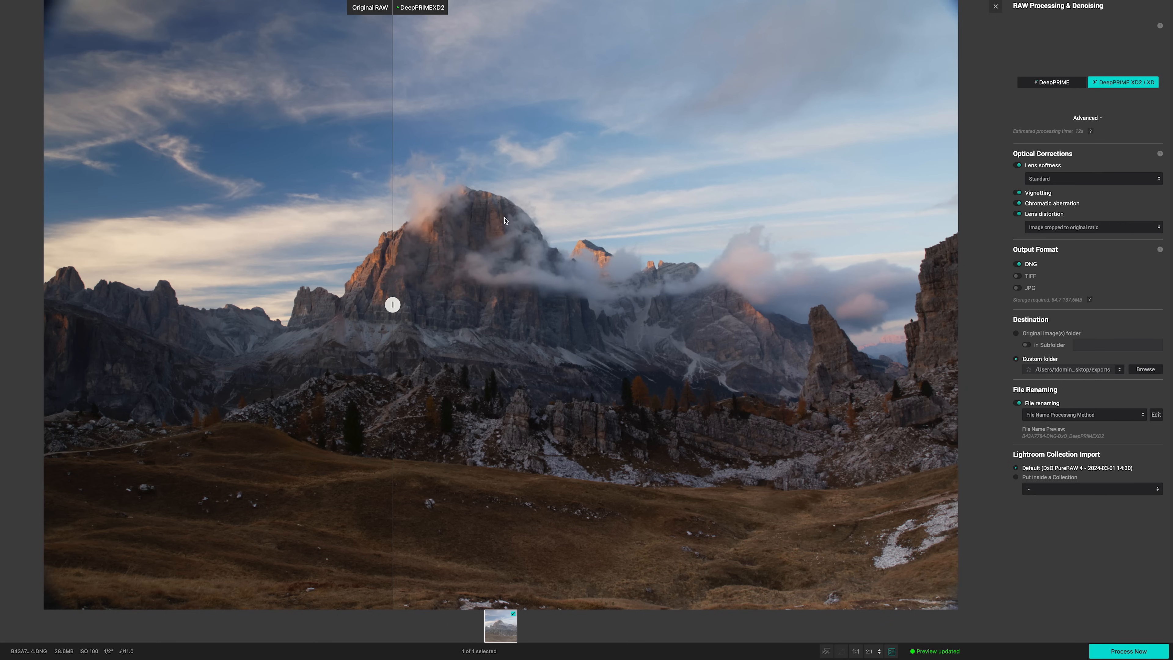
{"action": "mouse_move", "coordinate": [1072, 147]}
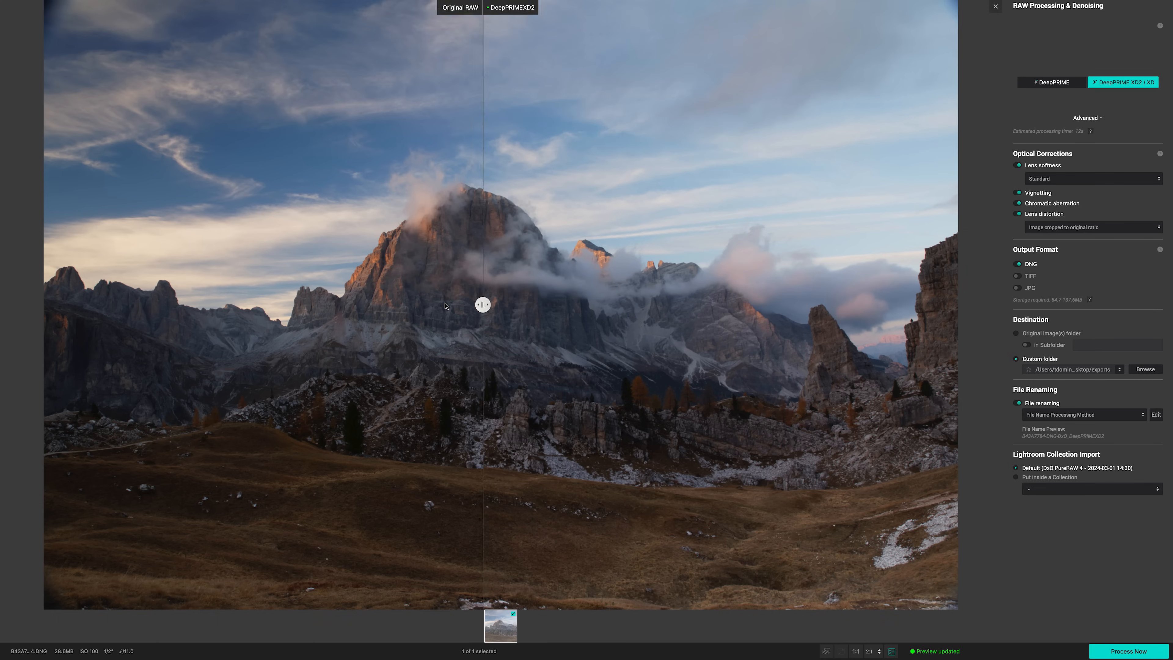
{"action": "left_click_drag", "start_coordinate": [482, 304], "coordinate": [422, 304]}
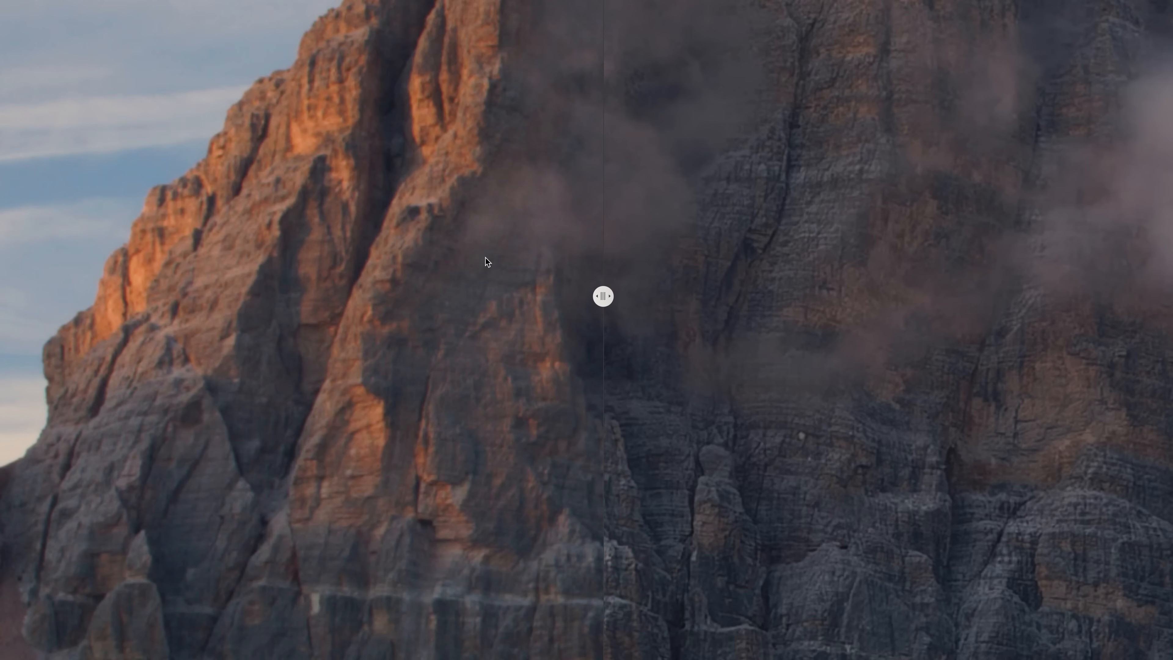
{"action": "left_click_drag", "start_coordinate": [603, 296], "coordinate": [645, 295]}
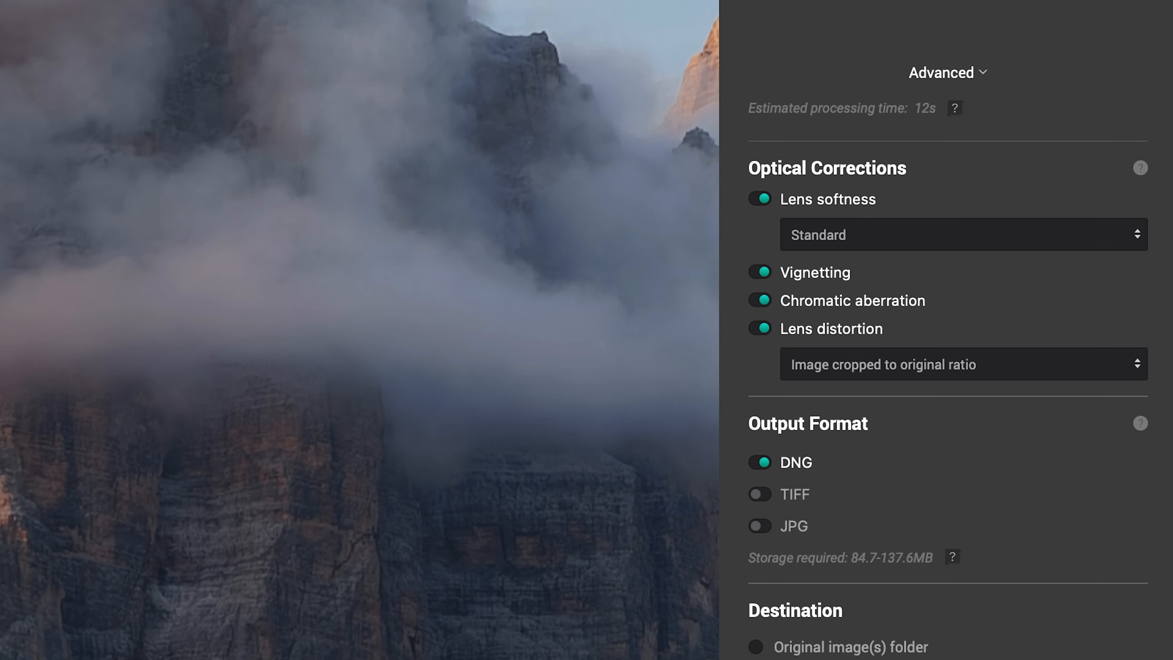
{"action": "mouse_move", "coordinate": [856, 242]}
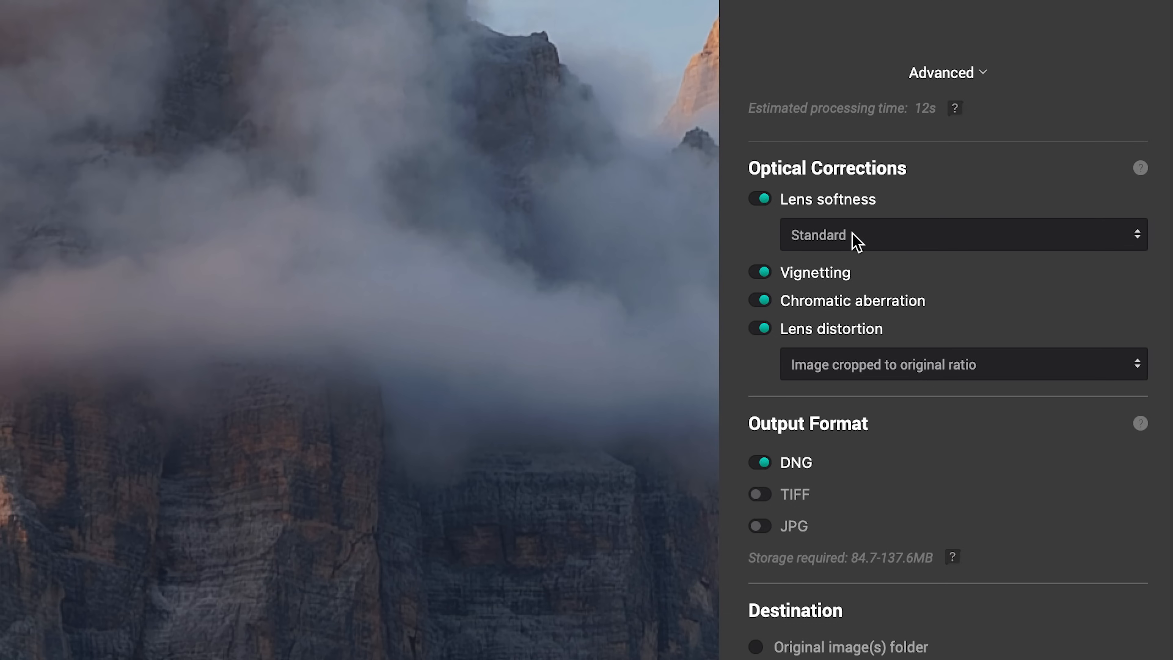
{"action": "mouse_move", "coordinate": [875, 226]}
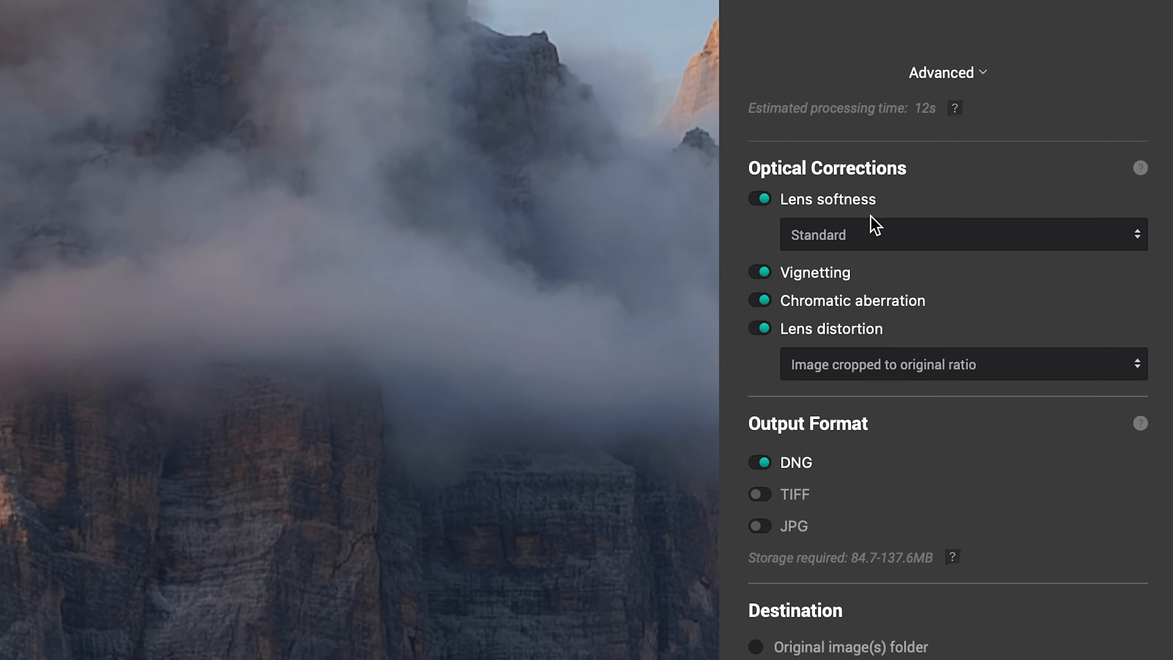
{"action": "mouse_move", "coordinate": [935, 228]}
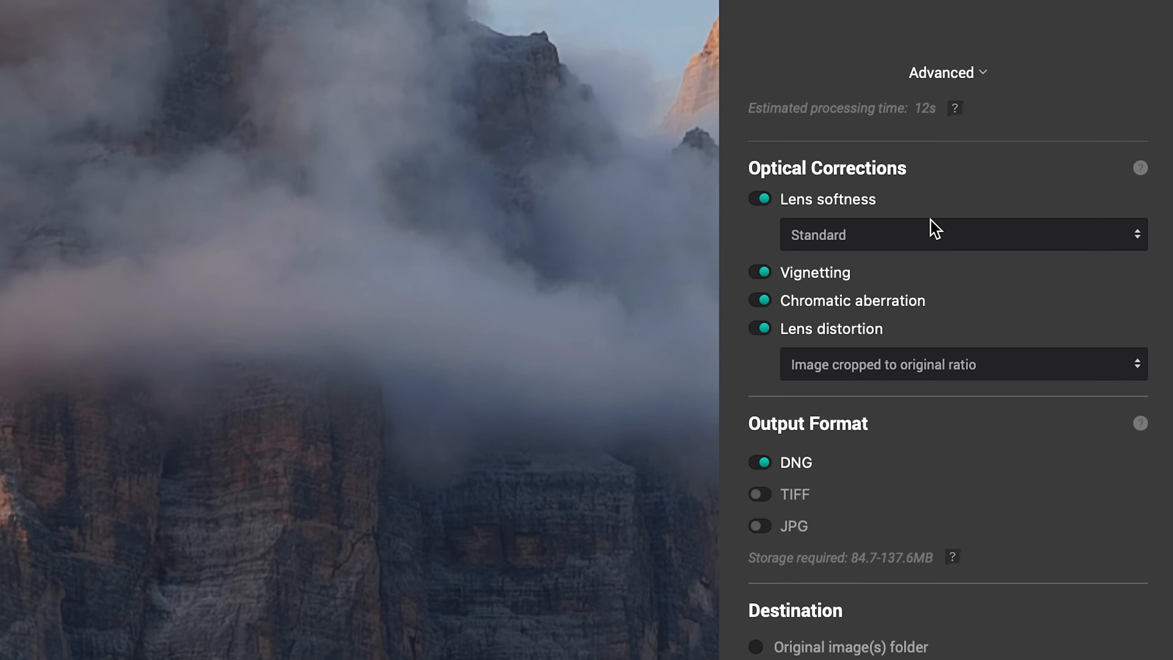
Review the lens softness strengths Soft, Standard, Strong and Hard, keeping Standard.
{"action": "left_click", "coordinate": [962, 234]}
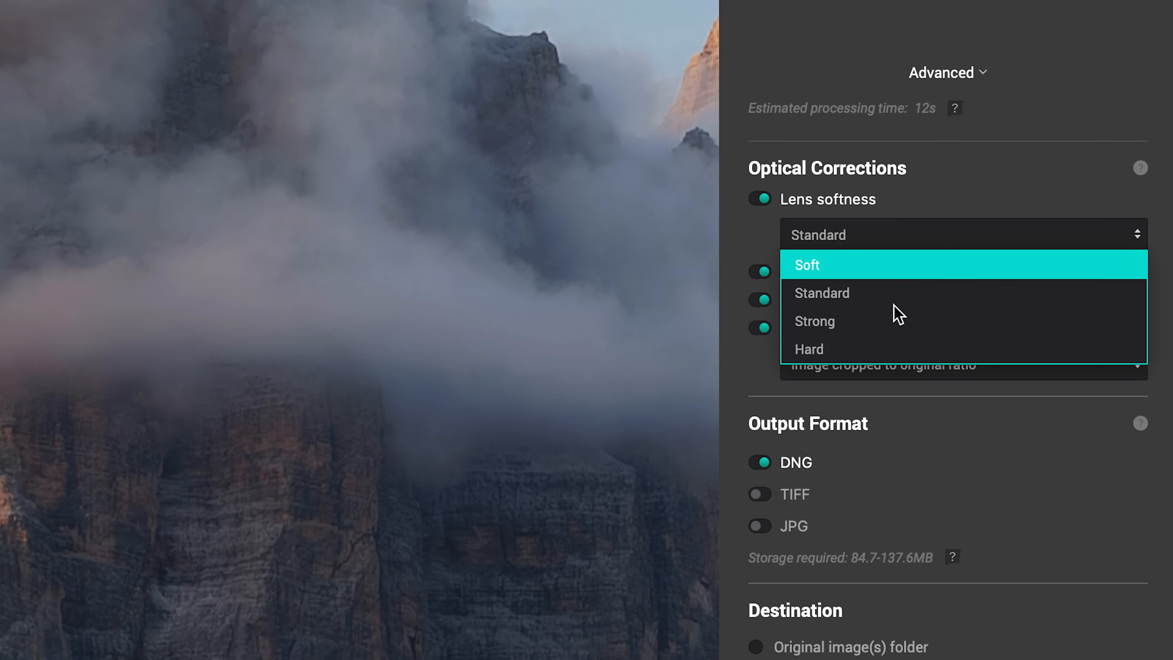
{"action": "mouse_move", "coordinate": [941, 284]}
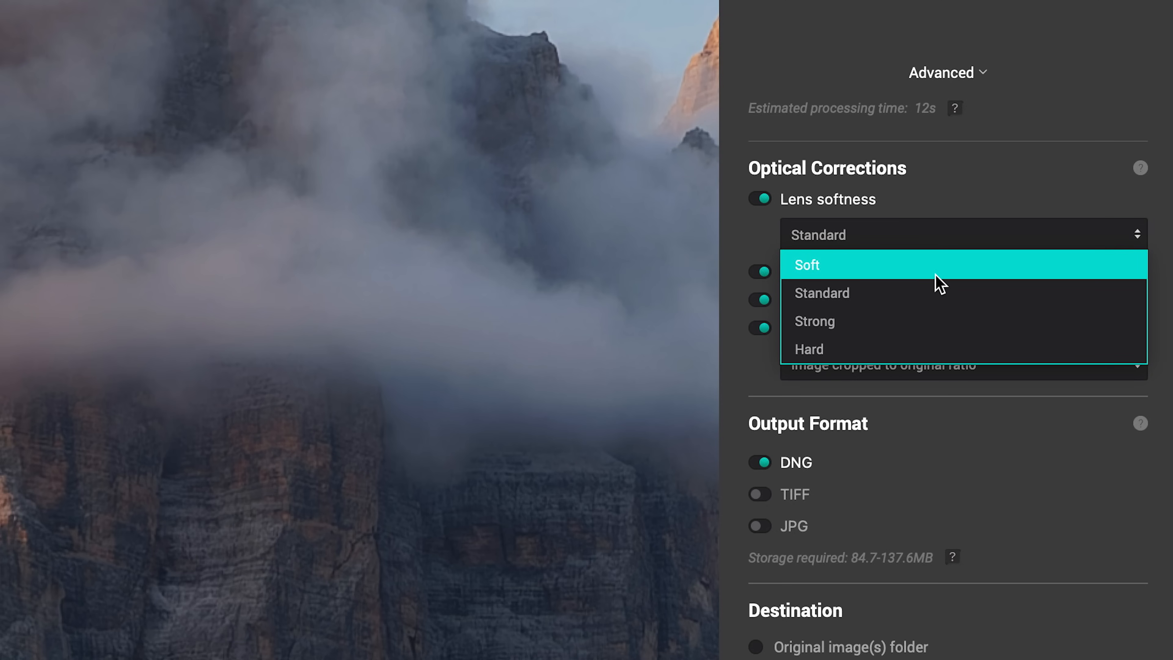
{"action": "left_click", "coordinate": [1039, 50]}
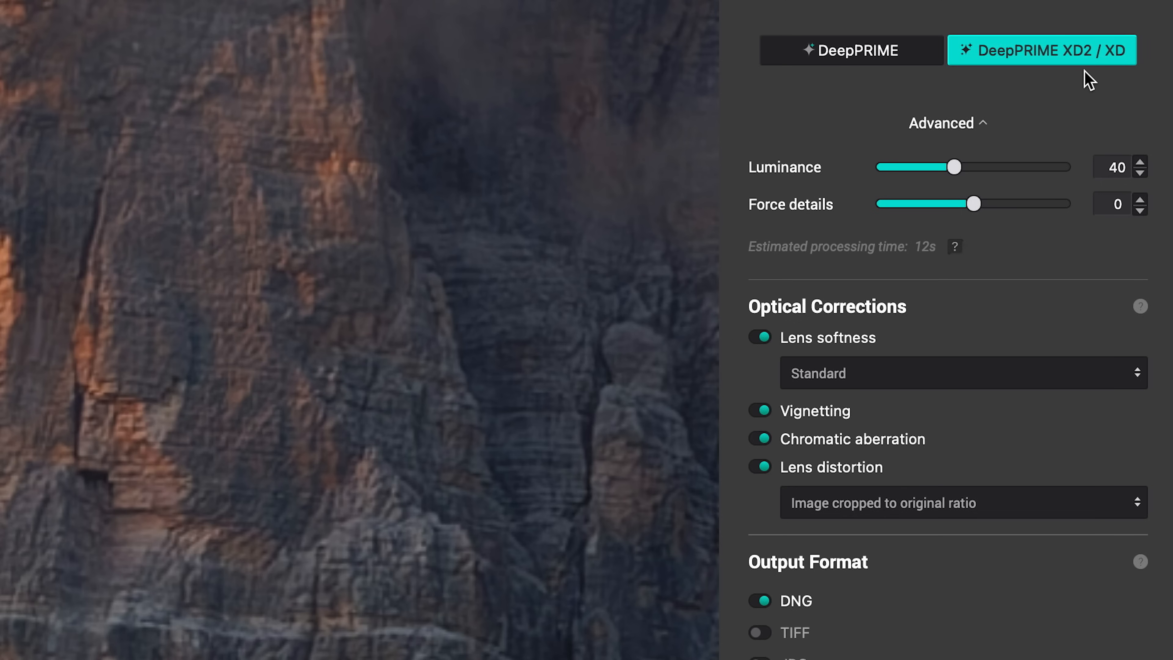
{"action": "mouse_move", "coordinate": [1041, 50]}
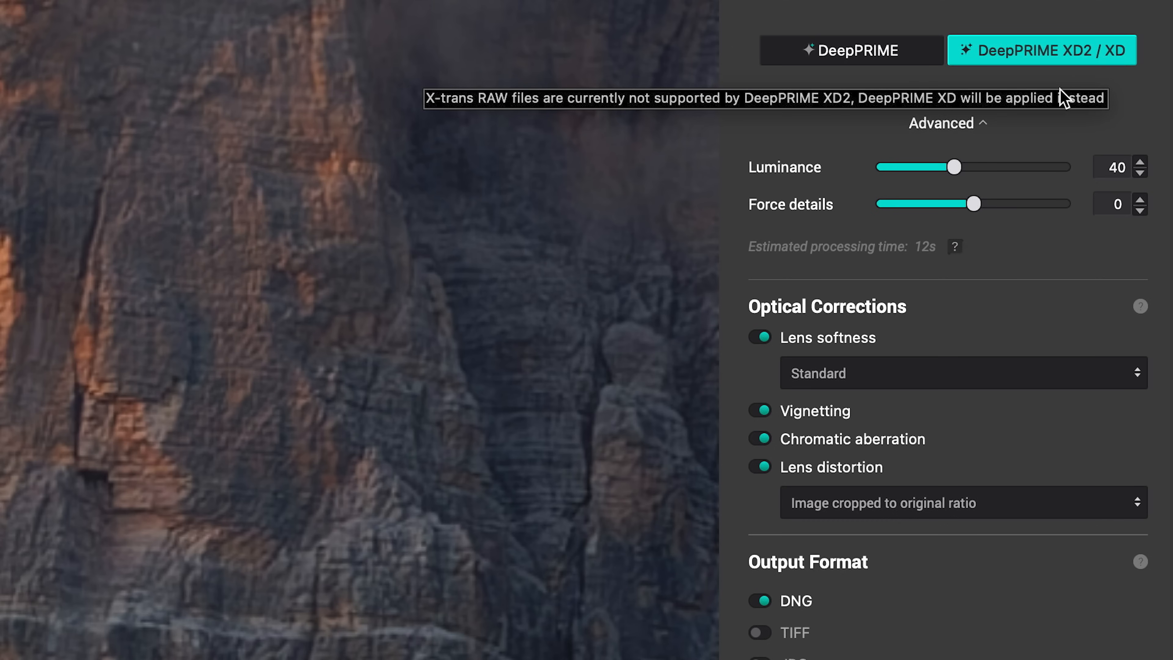
Compare standard DeepPRIME against DeepPRIME XD2 / XD in the split preview, ending on XD2.
{"action": "left_click", "coordinate": [850, 50]}
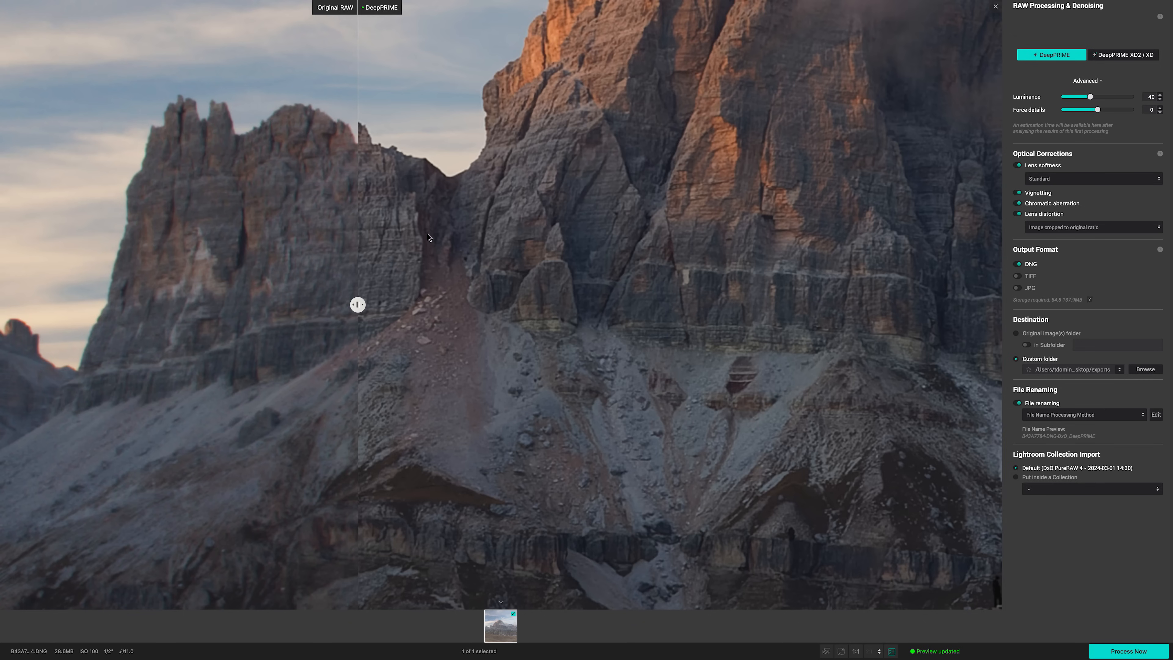
{"action": "left_click", "coordinate": [1122, 54]}
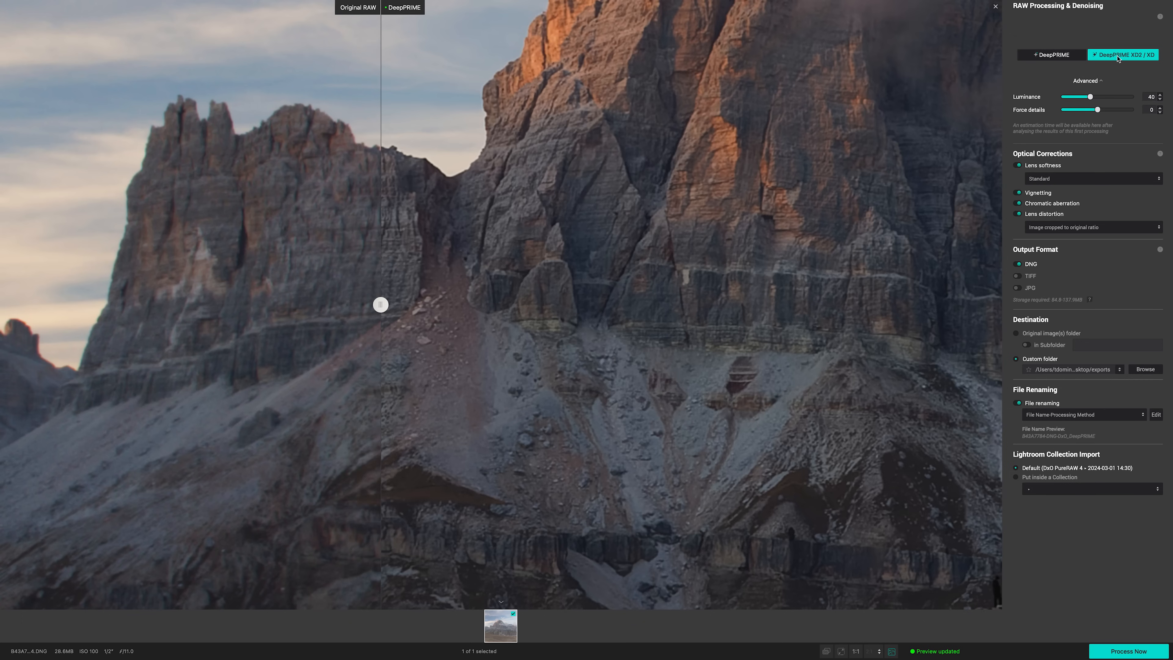
{"action": "left_click", "coordinate": [1122, 54]}
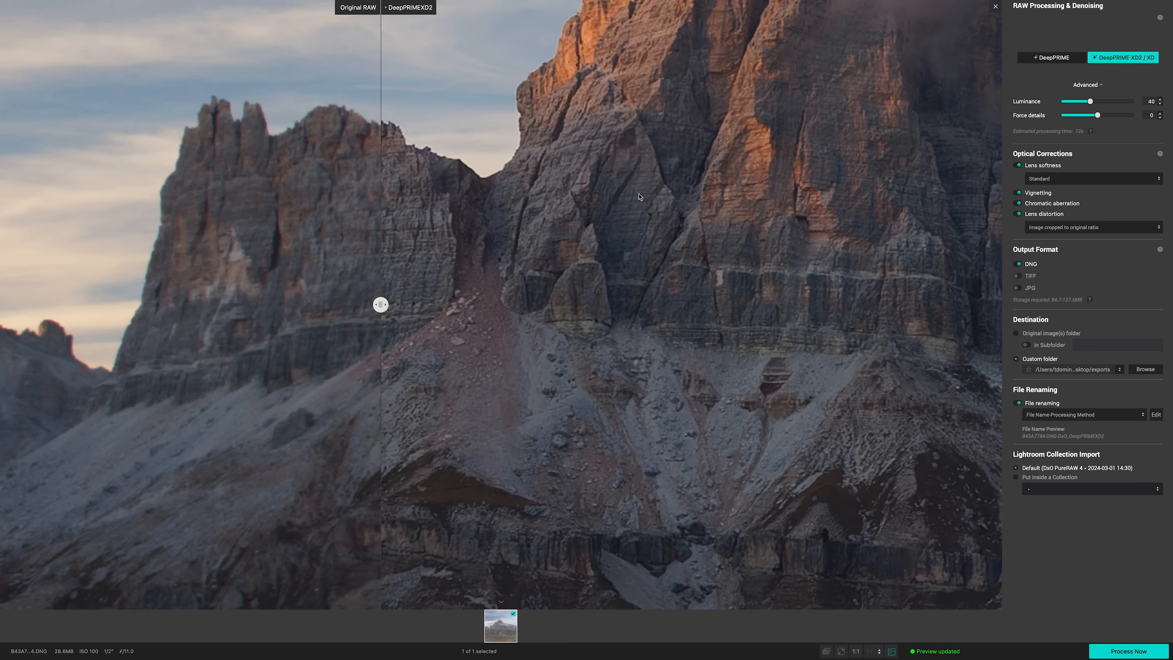
{"action": "mouse_move", "coordinate": [401, 301]}
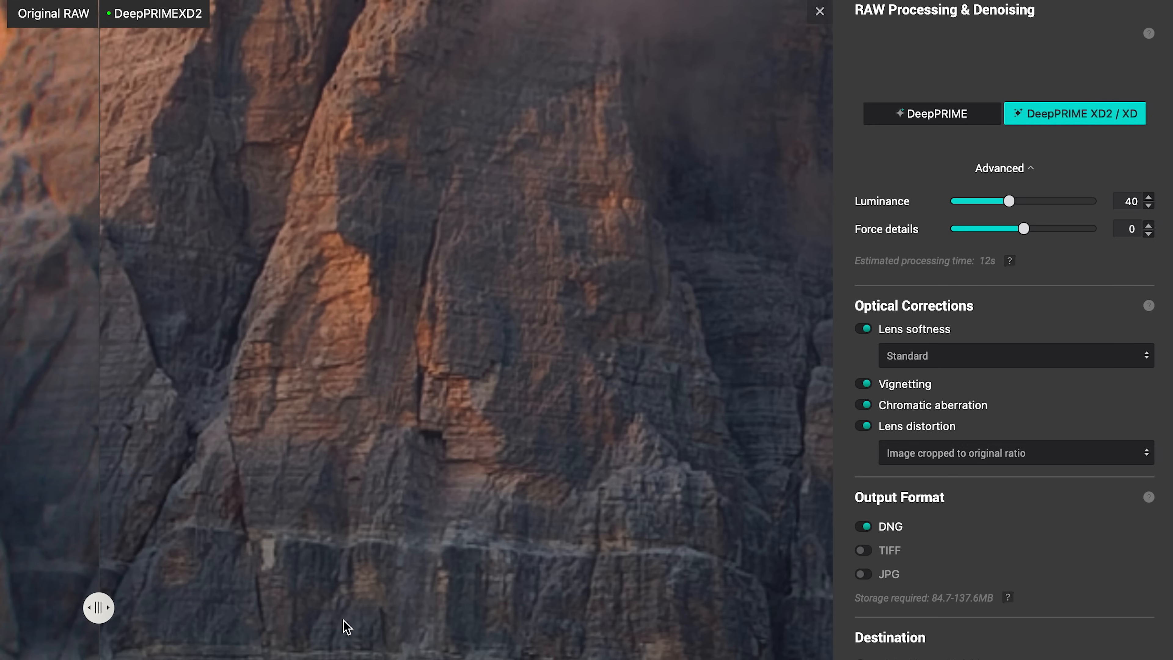
{"action": "mouse_move", "coordinate": [317, 591]}
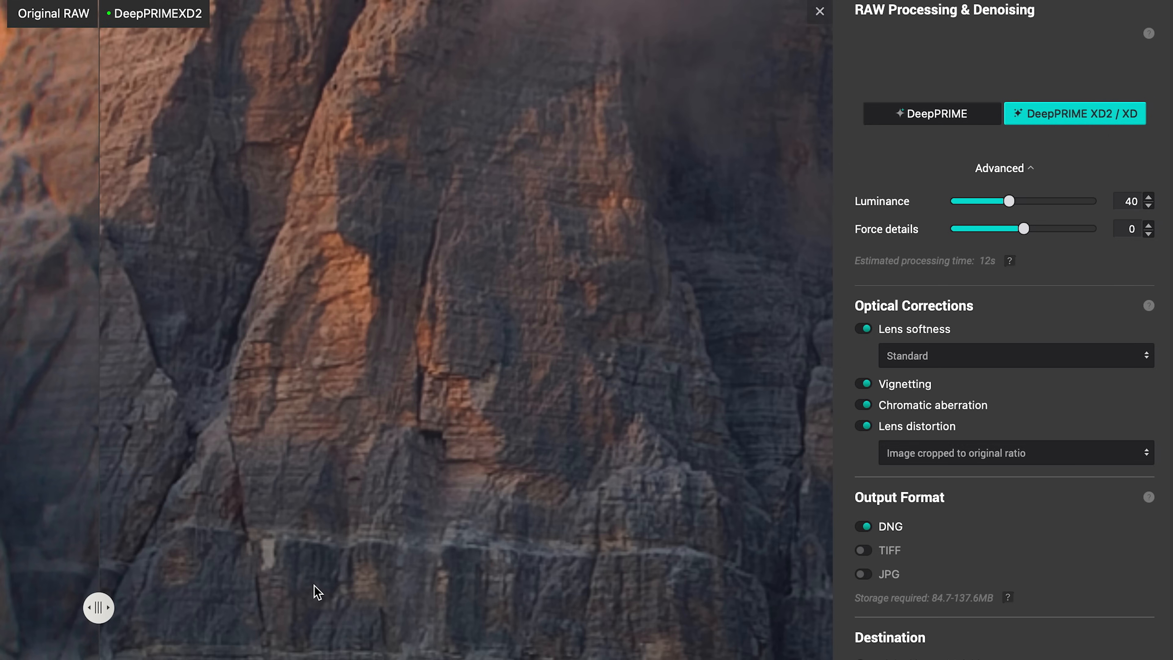
Select standard DeepPRIME and collapse the advanced Luminance and Force details sliders.
{"action": "left_click", "coordinate": [931, 113]}
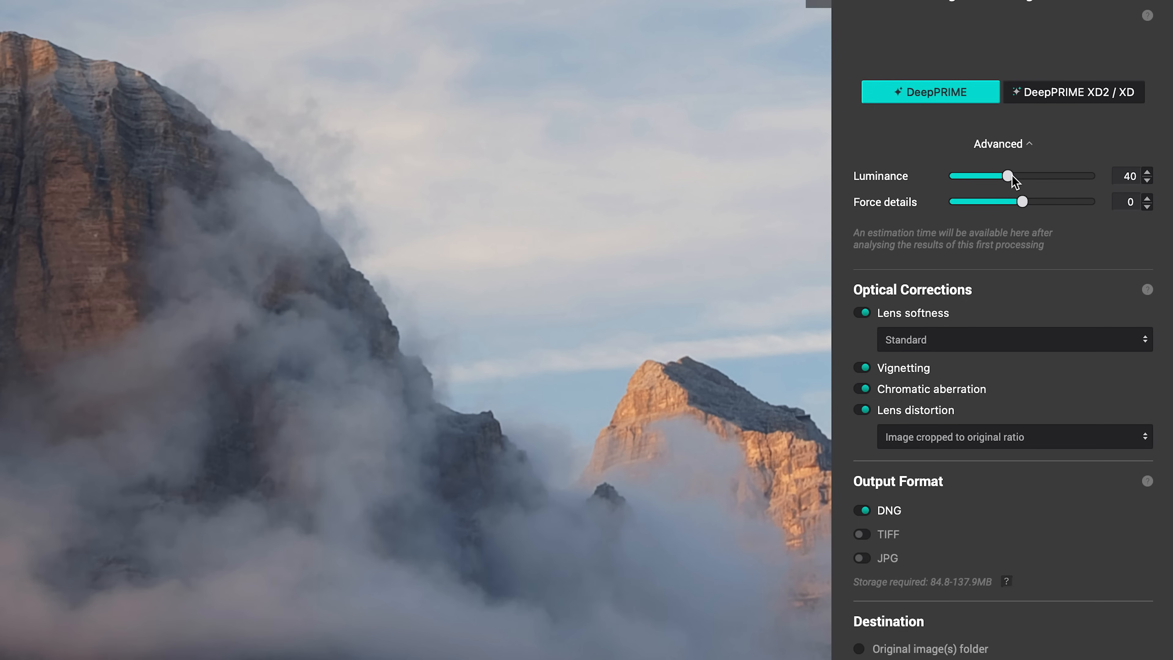
{"action": "mouse_move", "coordinate": [1031, 160]}
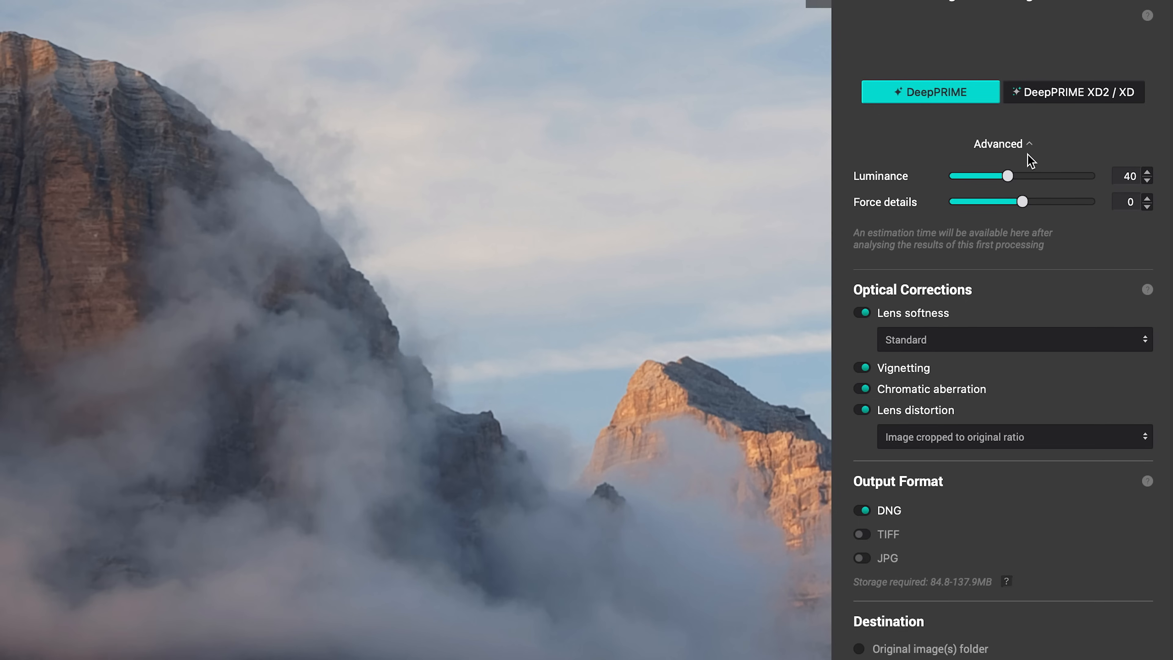
{"action": "left_click", "coordinate": [998, 144]}
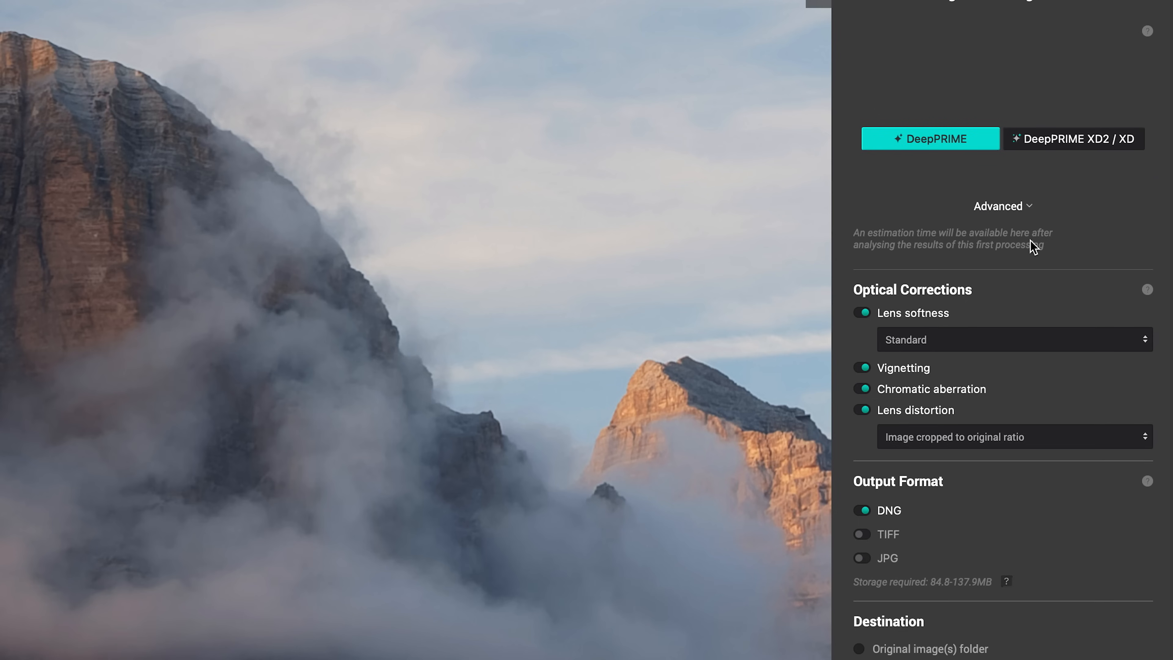
{"action": "left_click", "coordinate": [1002, 205]}
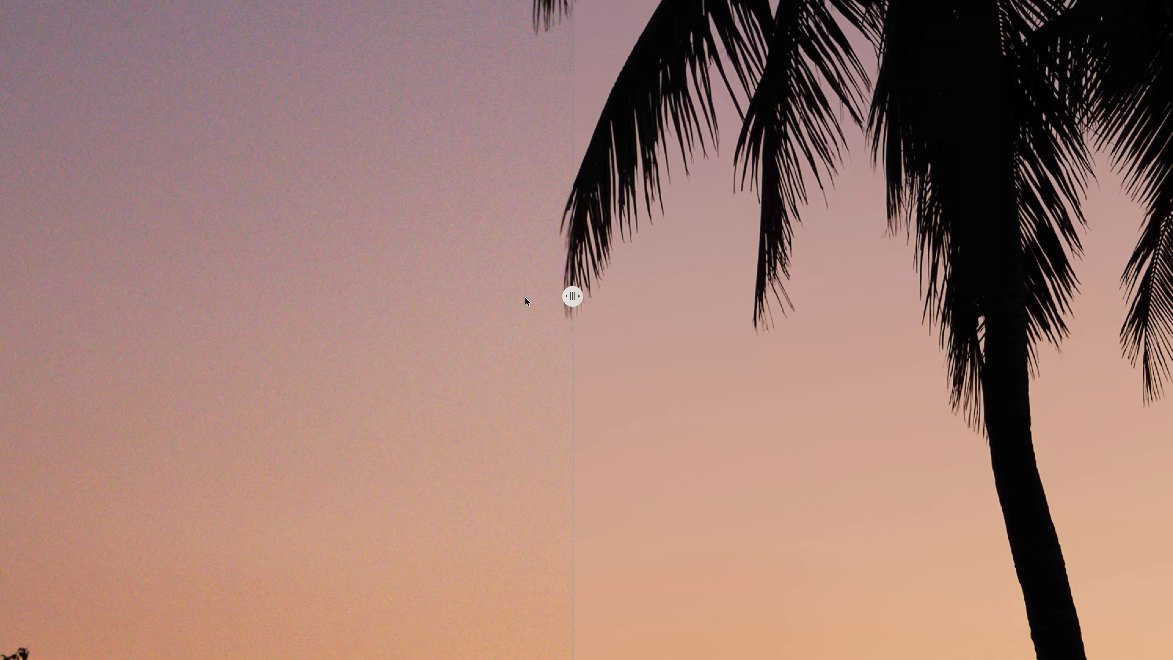
Raise DeepPRIME XD2 Luminance from 0 to 67 to smooth the grainy sunset sky.
{"action": "left_click_drag", "start_coordinate": [572, 298], "coordinate": [348, 296]}
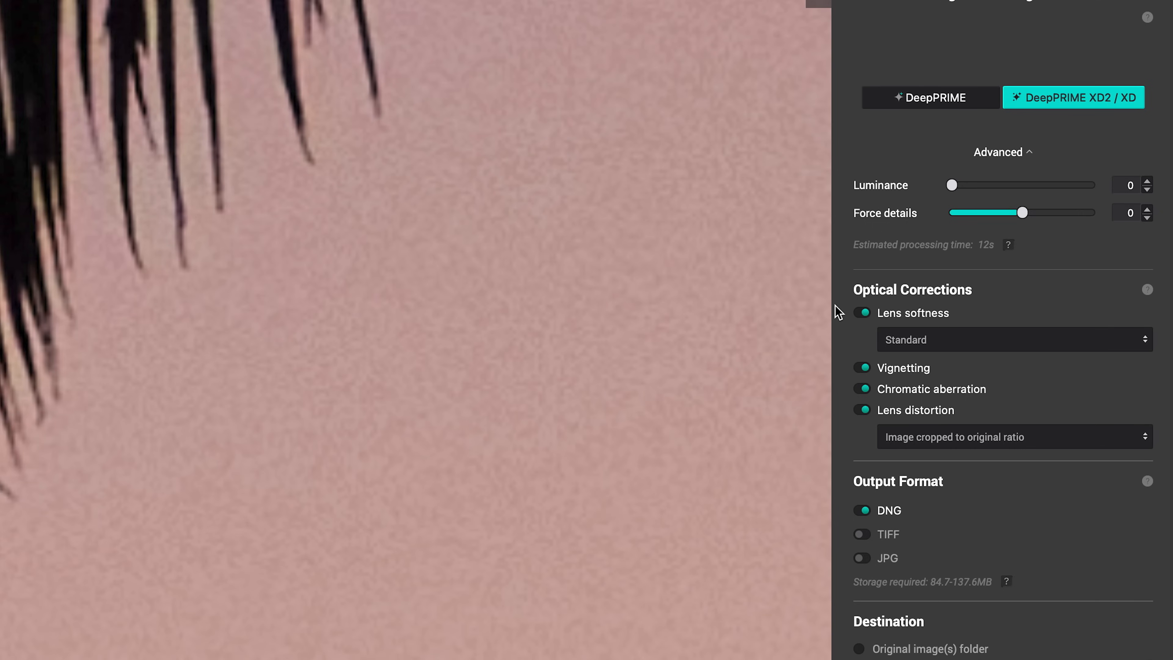
{"action": "left_click_drag", "start_coordinate": [952, 184], "coordinate": [1040, 184]}
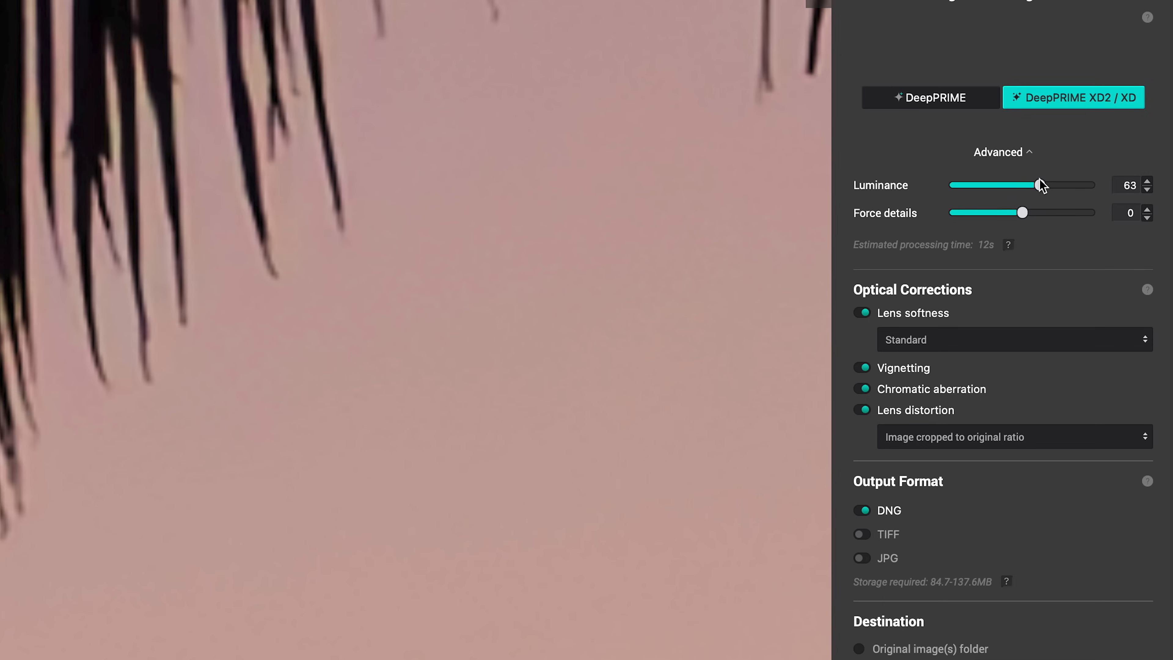
{"action": "left_click_drag", "start_coordinate": [1035, 184], "coordinate": [1047, 184]}
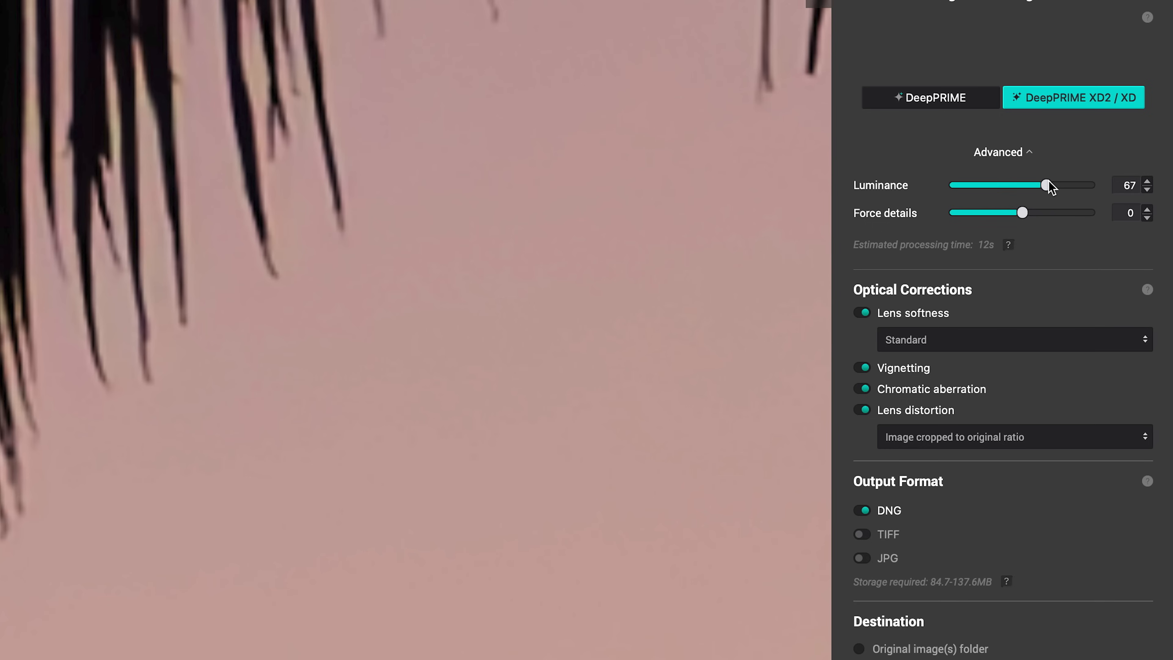
{"action": "mouse_move", "coordinate": [960, 219]}
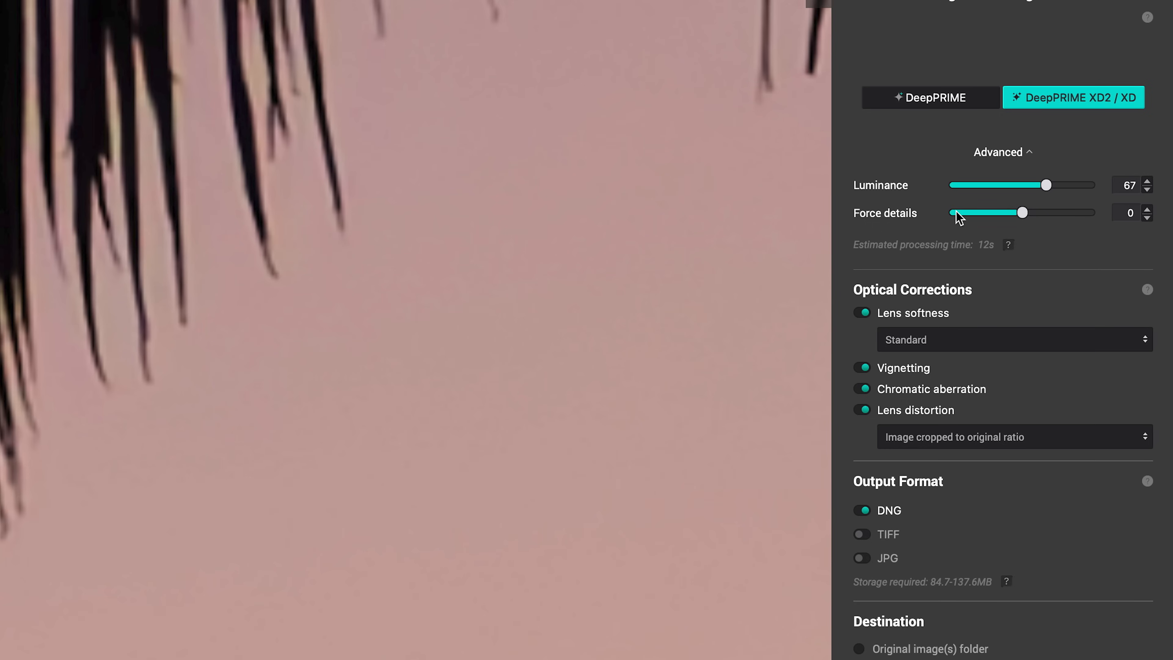
{"action": "mouse_move", "coordinate": [959, 217]}
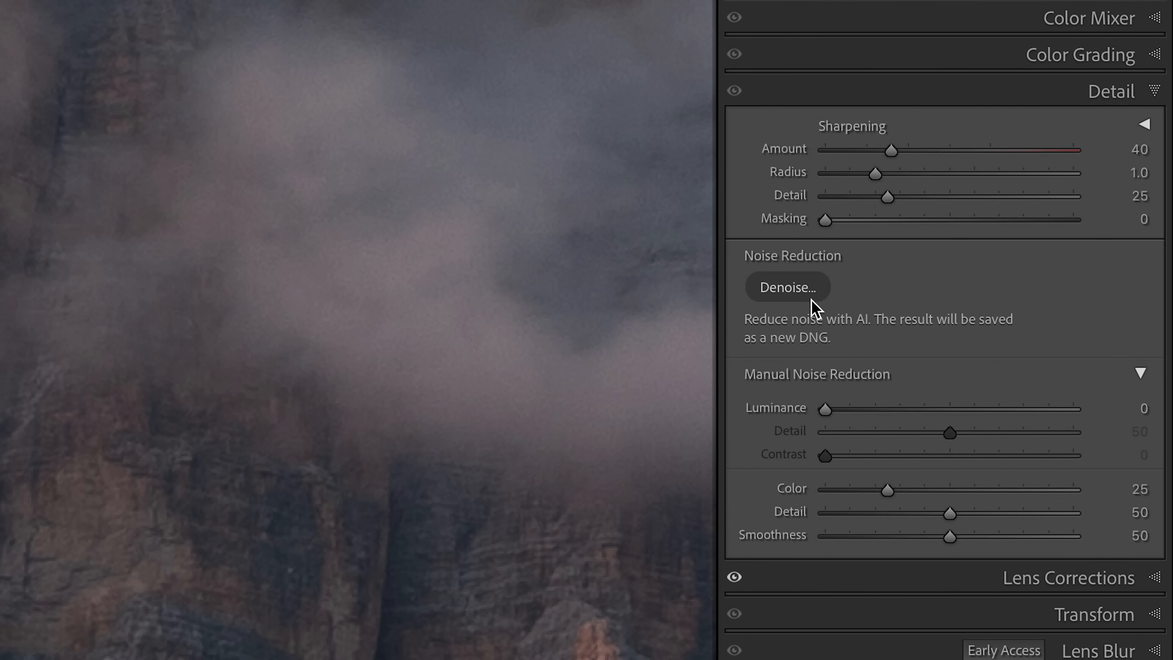
Bring up Lightroom's Enhance Preview for the mountain photo with Denoise at amount 70.
{"action": "left_click", "coordinate": [786, 287]}
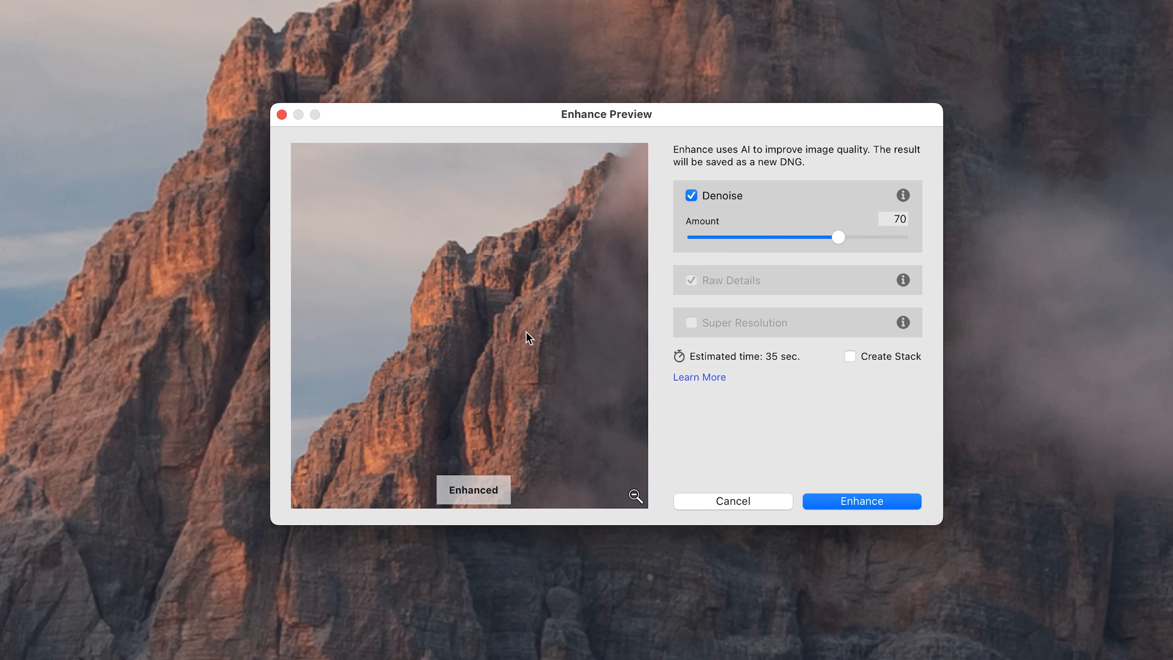
{"action": "mouse_move", "coordinate": [522, 303]}
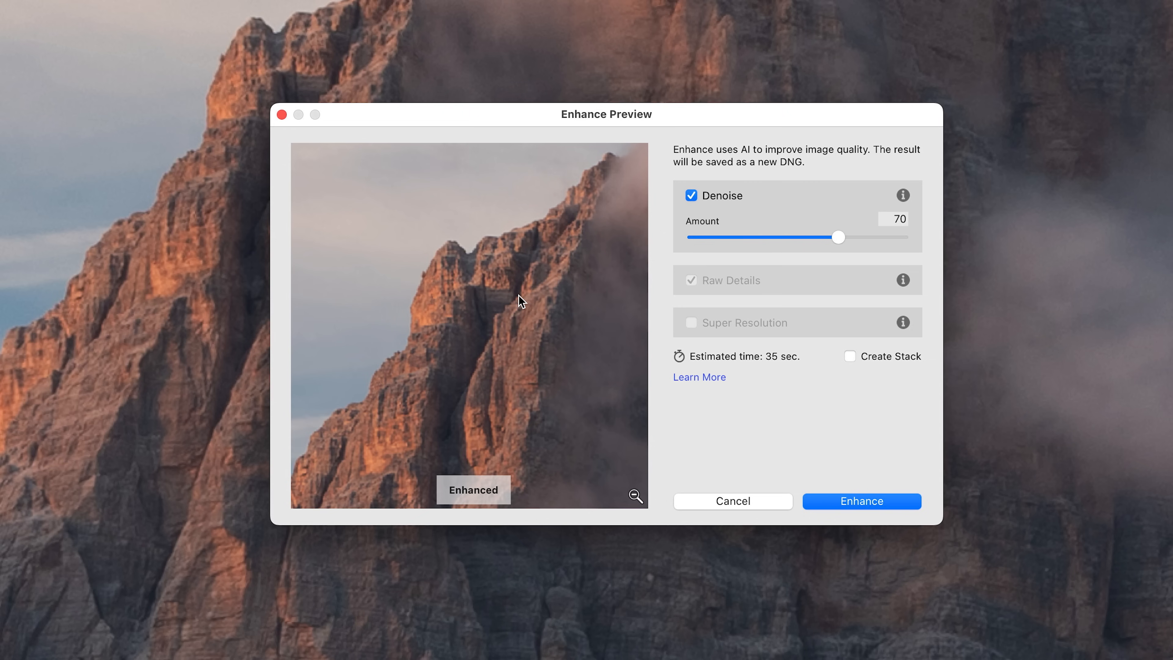
{"action": "mouse_move", "coordinate": [519, 302]}
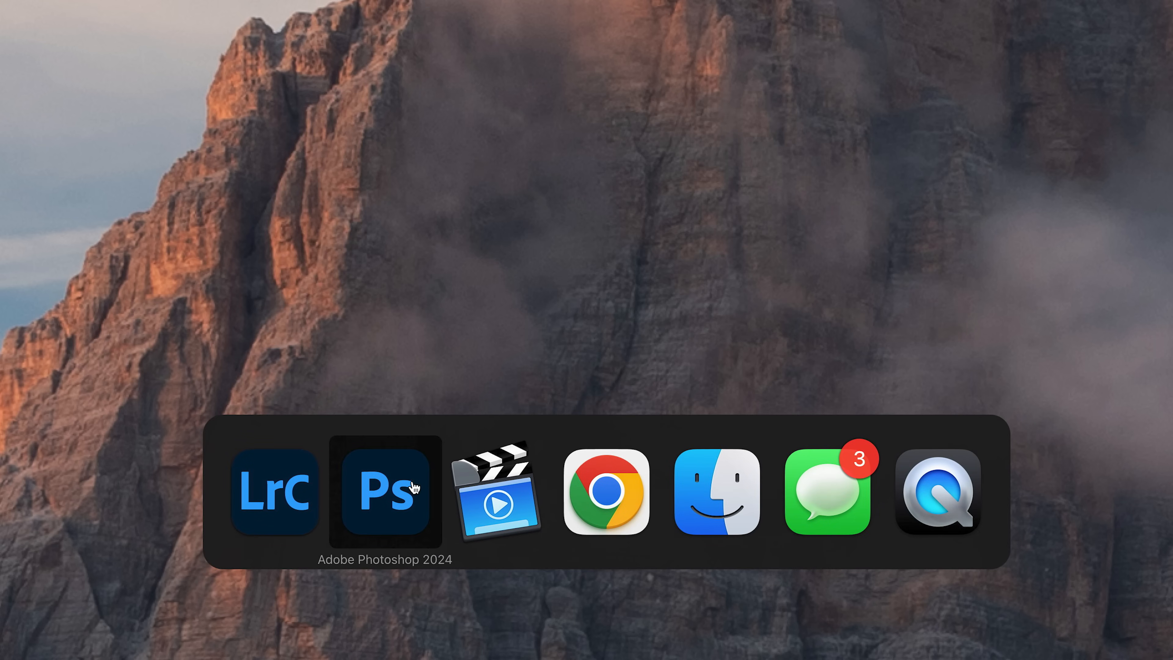
Switch to Photoshop 2024 and zoom in on the canyon photo's denoised layers.
{"action": "left_click", "coordinate": [387, 492]}
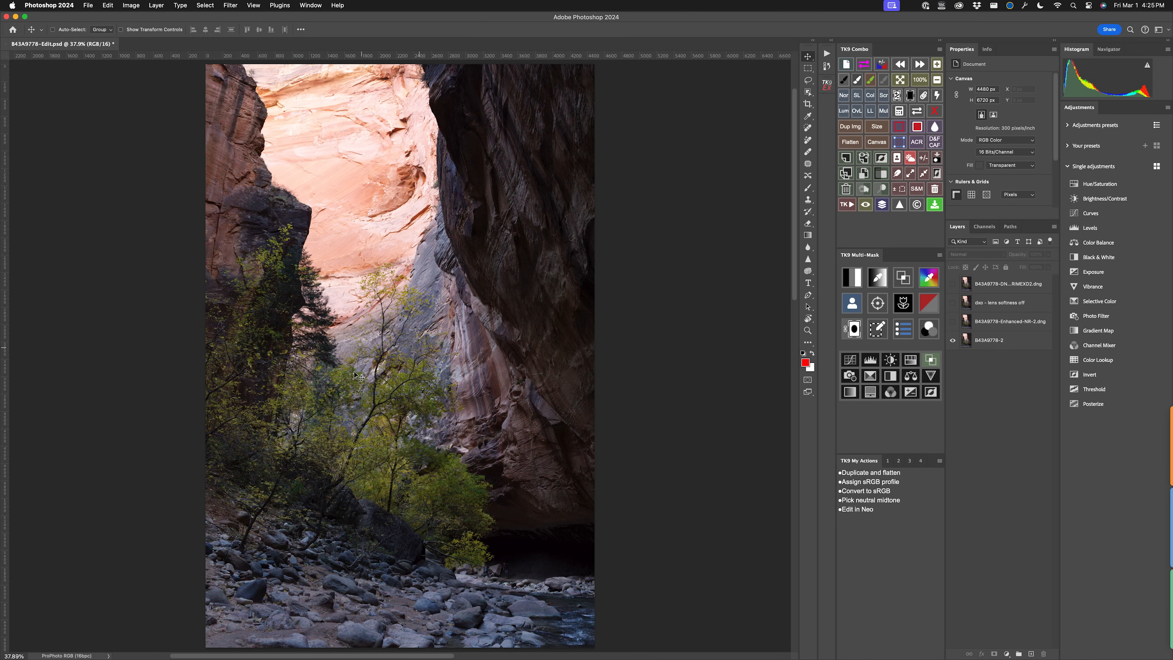
{"action": "mouse_move", "coordinate": [364, 576]}
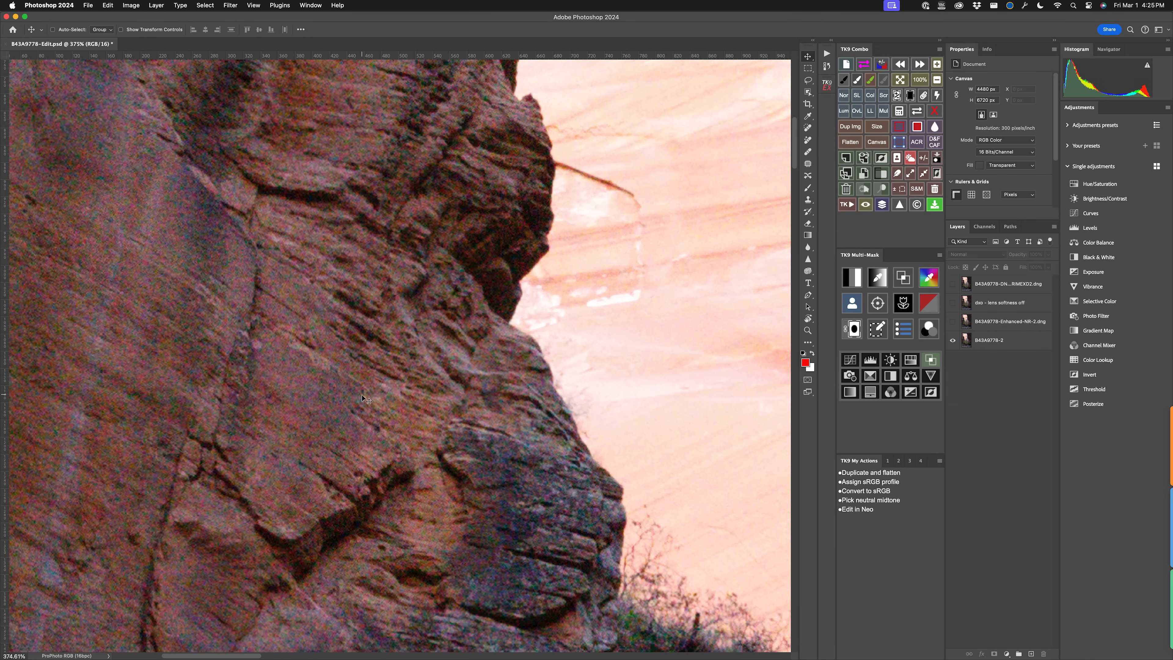
{"action": "scroll", "scroll_direction": "down", "scroll_amount": 3}
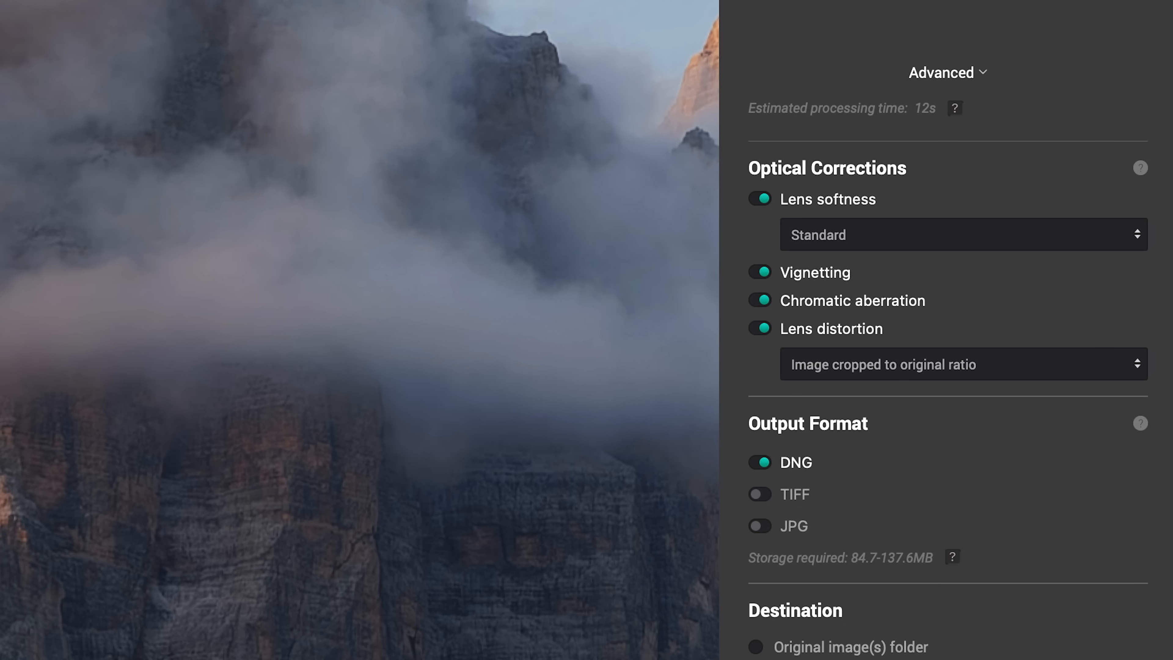
{"action": "mouse_move", "coordinate": [855, 240]}
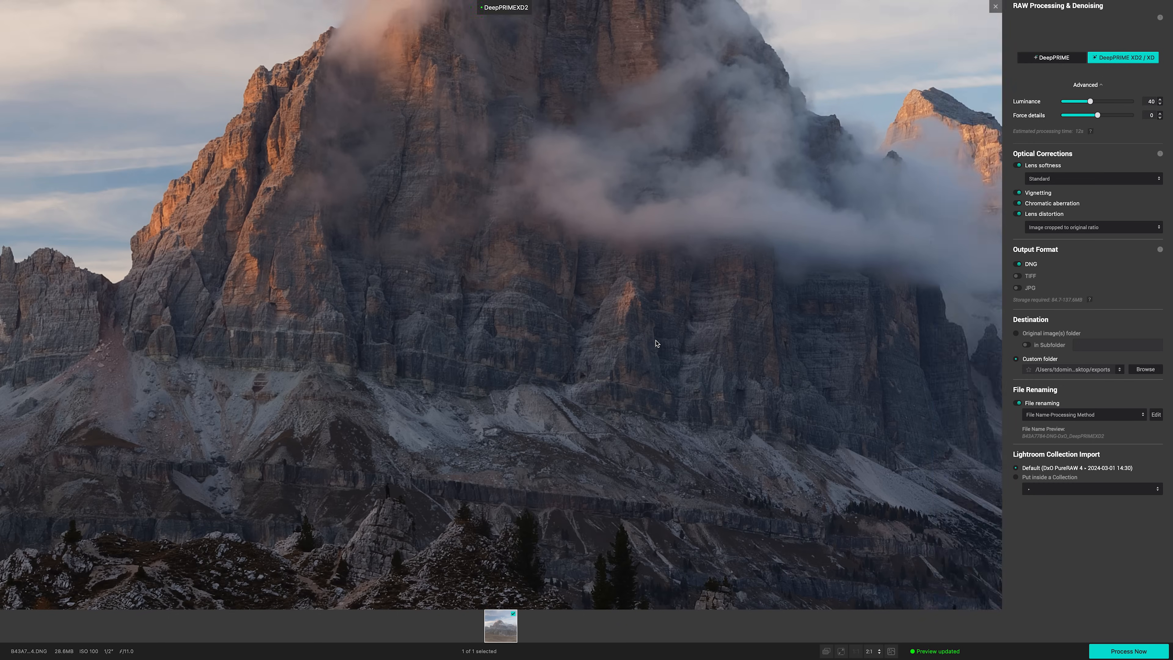
{"action": "mouse_move", "coordinate": [877, 581]}
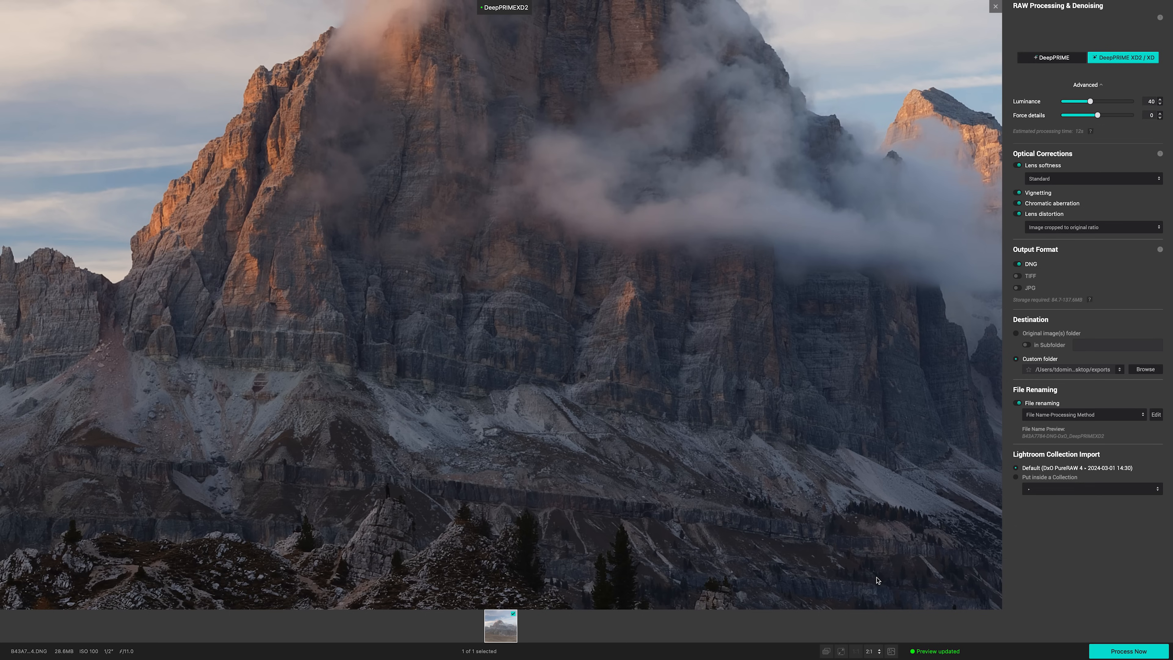
{"action": "mouse_move", "coordinate": [1110, 156]}
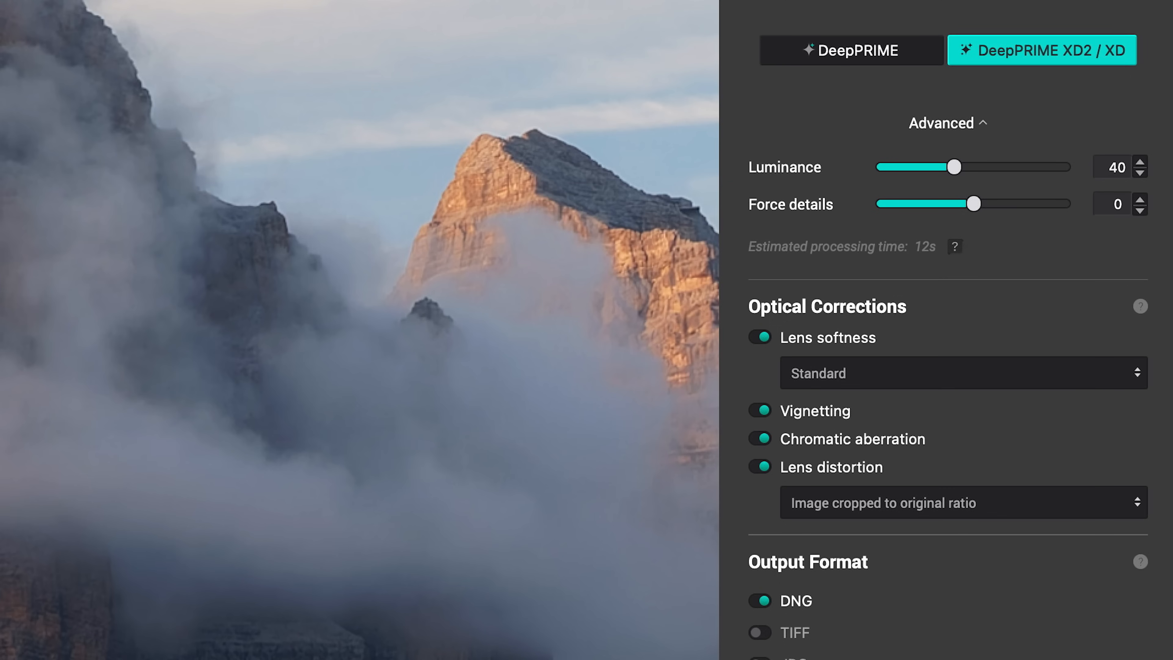
Reveal the DxO PureRAW 4 application menu commands.
{"action": "left_click", "coordinate": [49, 5]}
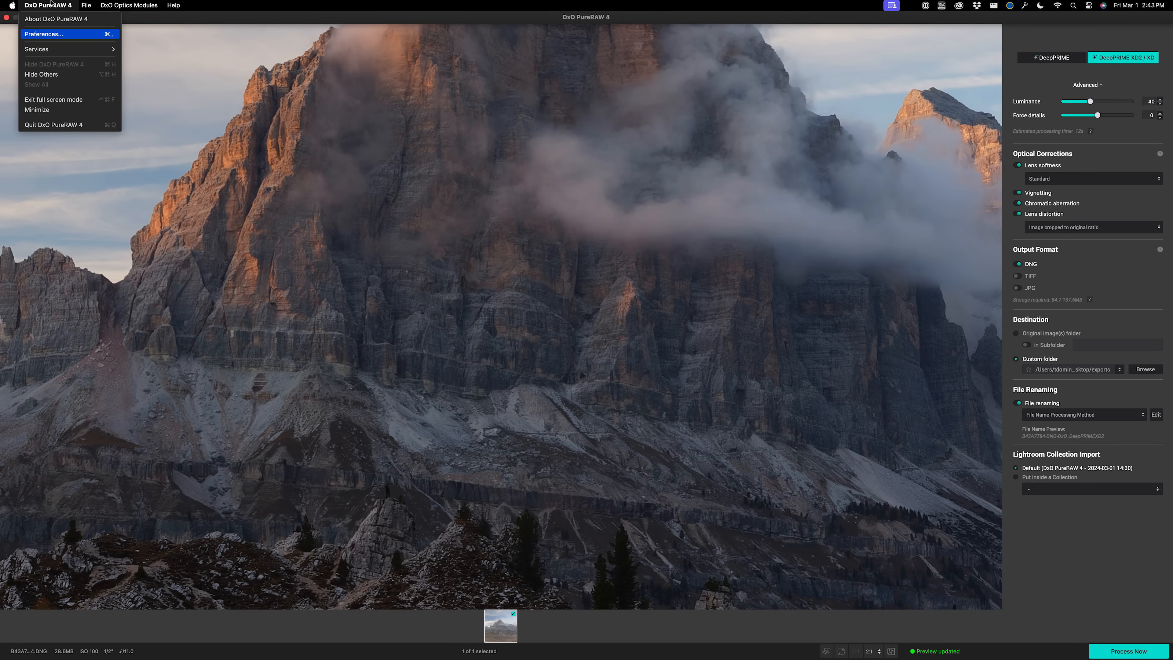
{"action": "left_click", "coordinate": [45, 34]}
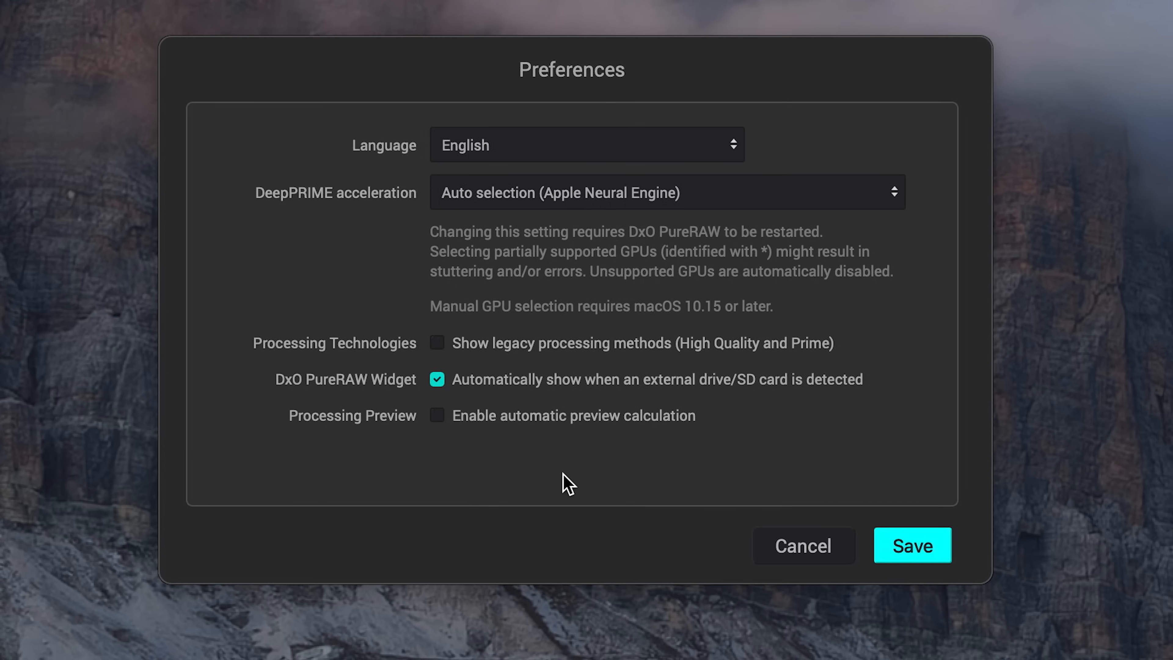
{"action": "mouse_move", "coordinate": [562, 477]}
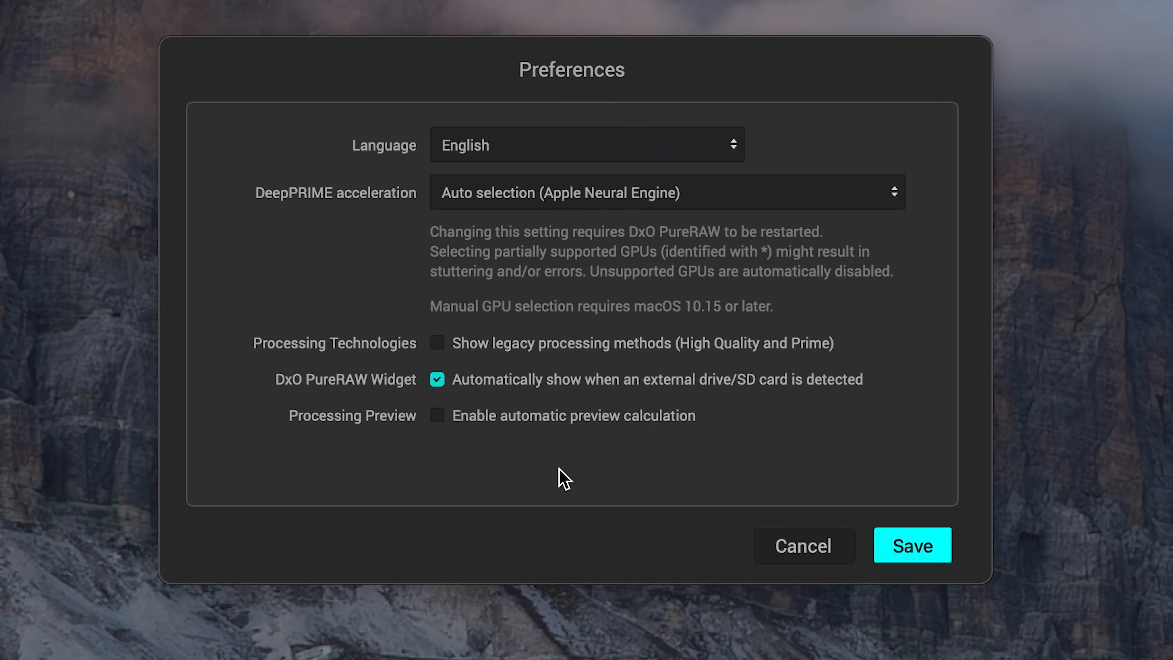
{"action": "left_click", "coordinate": [912, 545]}
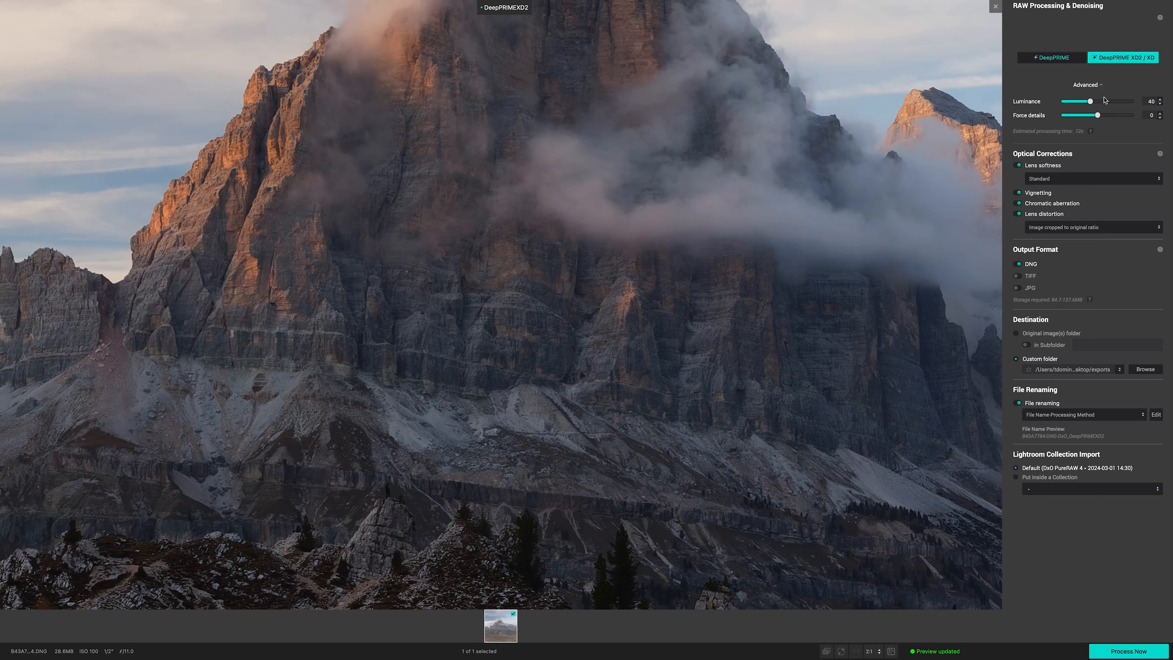
Change the DeepPRIME setting so the mountain photo's preview awaits a manual update.
{"action": "left_click", "coordinate": [1049, 57]}
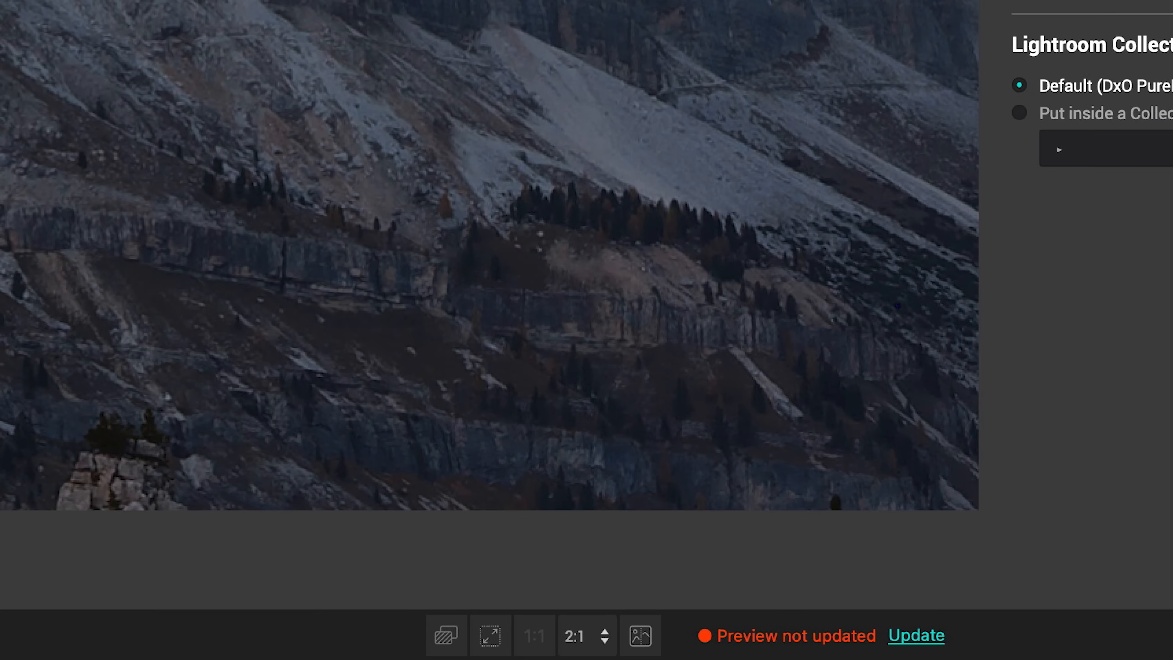
{"action": "mouse_move", "coordinate": [931, 595]}
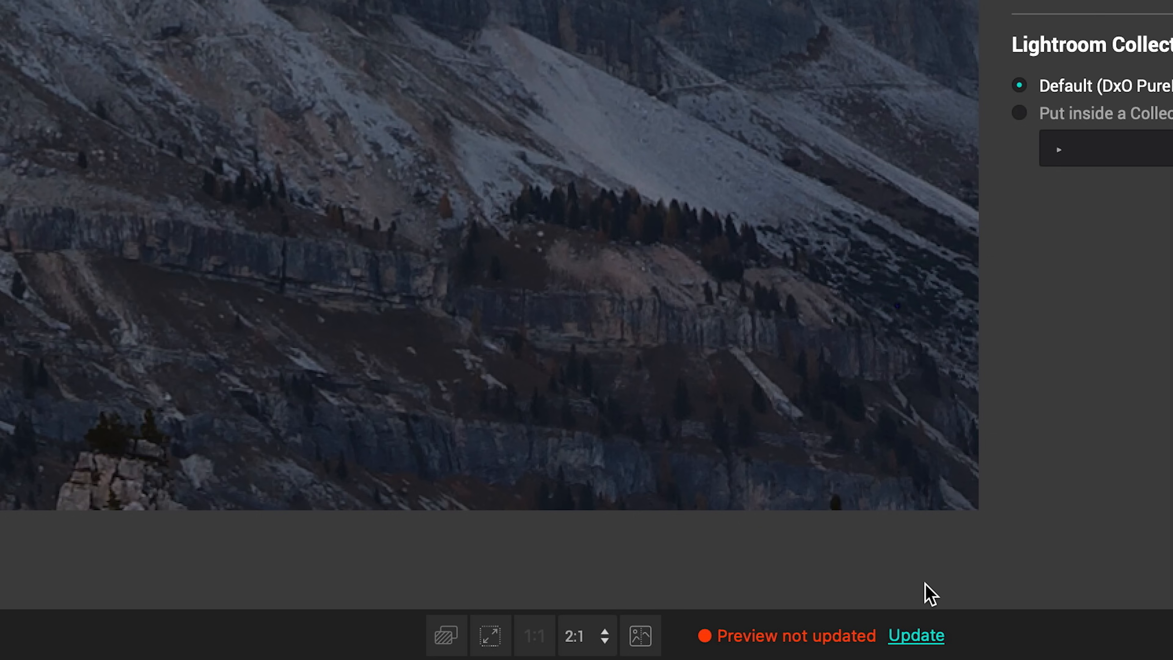
{"action": "mouse_move", "coordinate": [827, 632]}
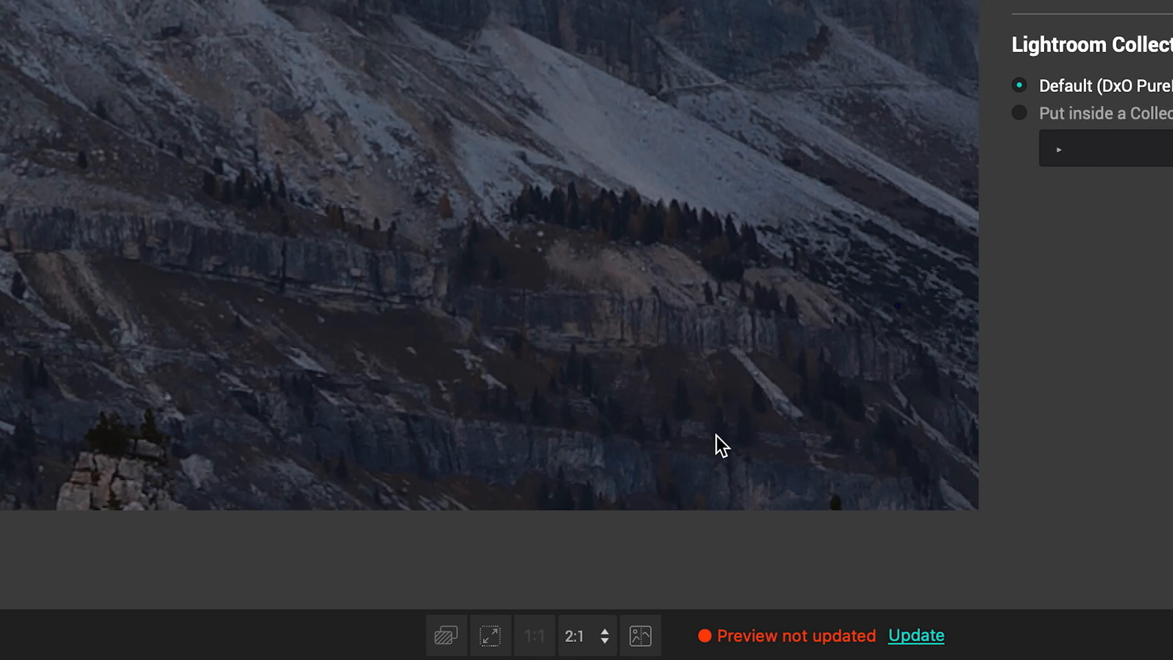
{"action": "mouse_move", "coordinate": [596, 360]}
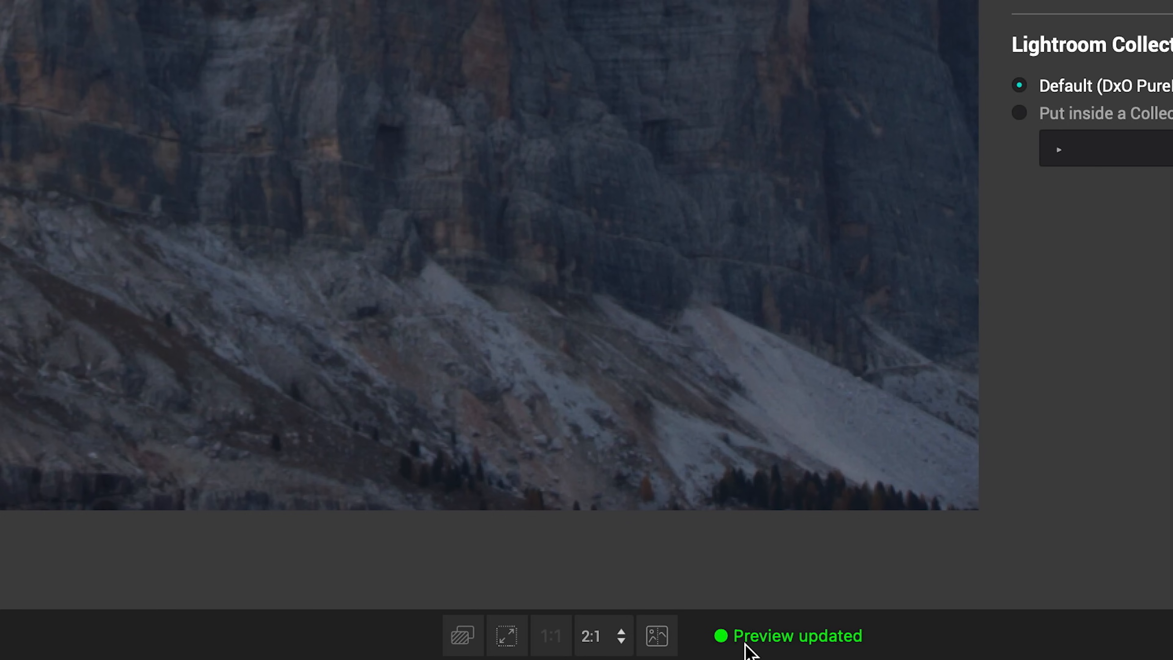
{"action": "mouse_move", "coordinate": [761, 653]}
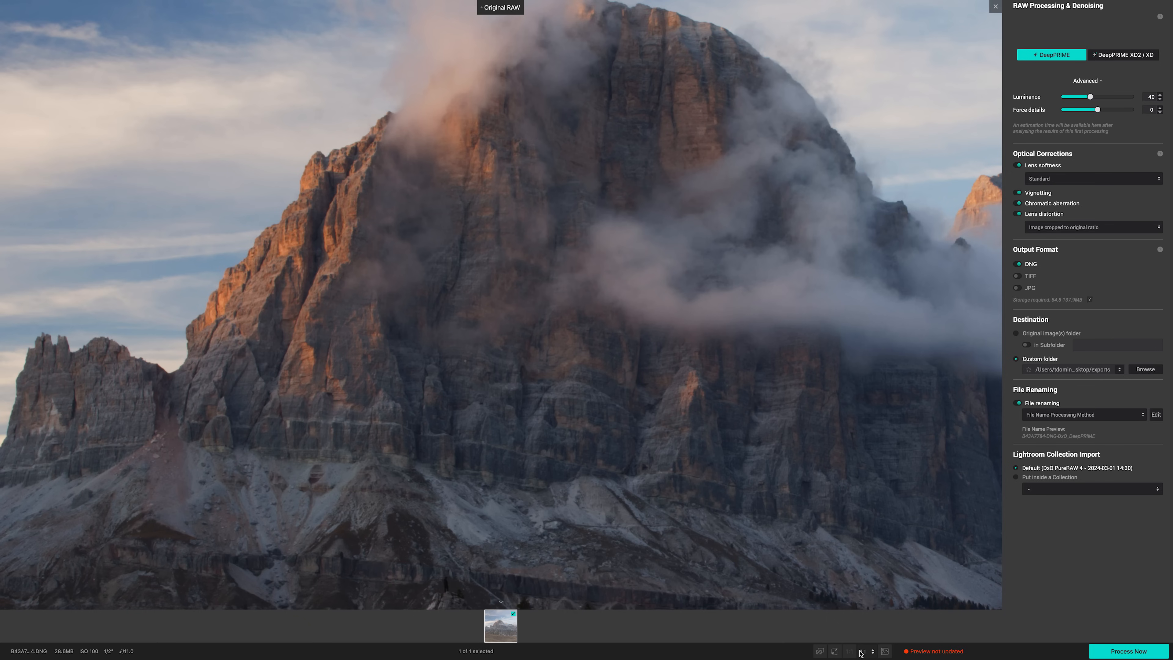
Update the DeepPRIME preview and compare it at 1:1 against the Original RAW.
{"action": "left_click", "coordinate": [881, 652]}
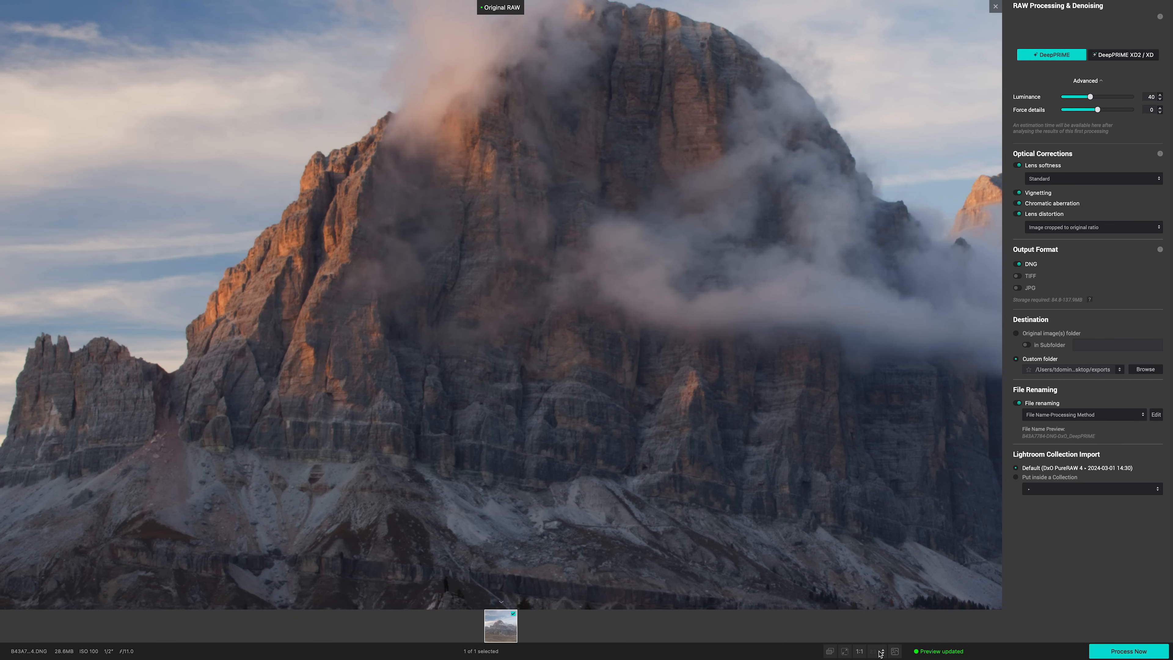
{"action": "left_click", "coordinate": [876, 650]}
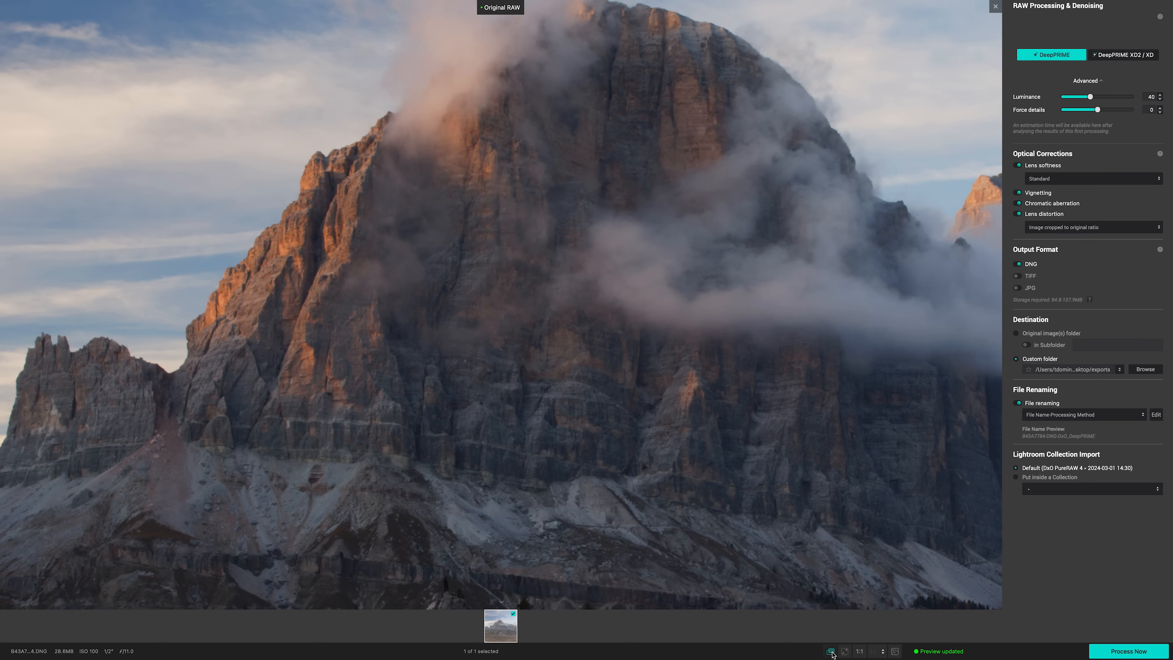
{"action": "left_click", "coordinate": [830, 650]}
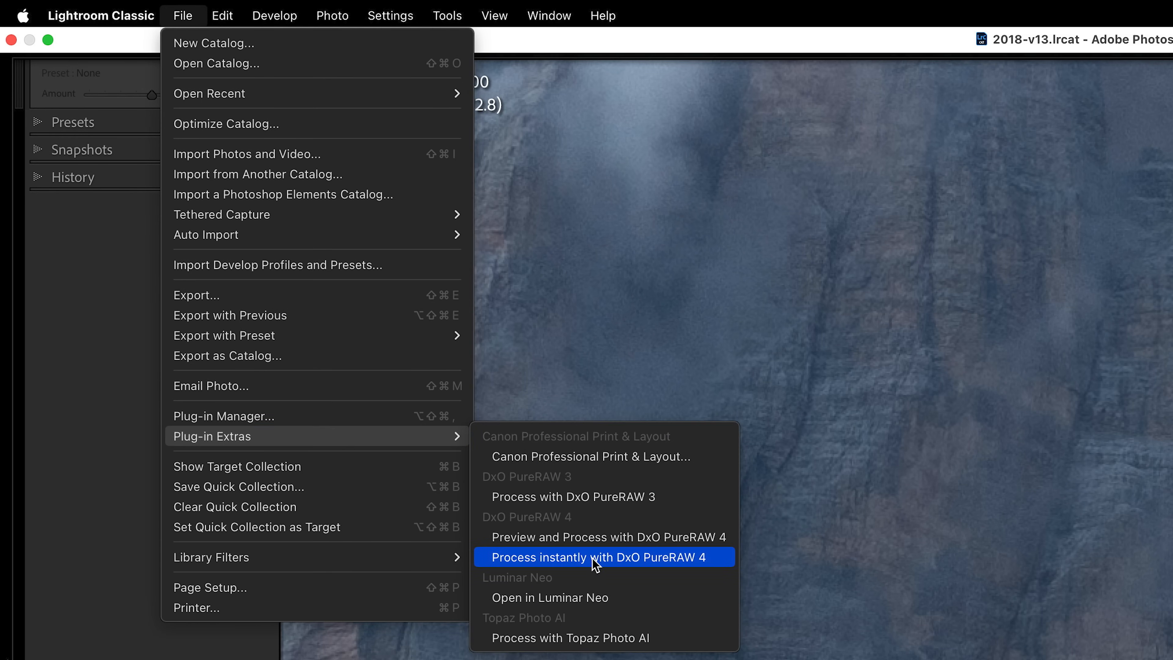
Start instant processing of the 15 selected photos and monitor progress in the menu bar widget.
{"action": "left_click", "coordinate": [604, 557]}
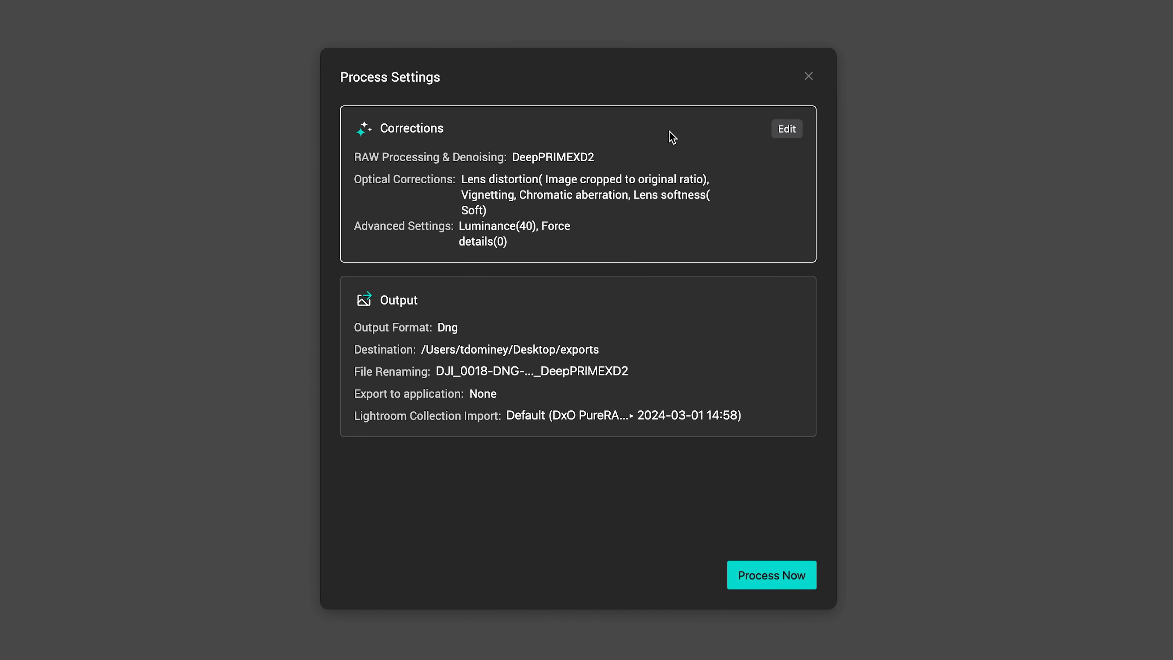
{"action": "left_click", "coordinate": [786, 128]}
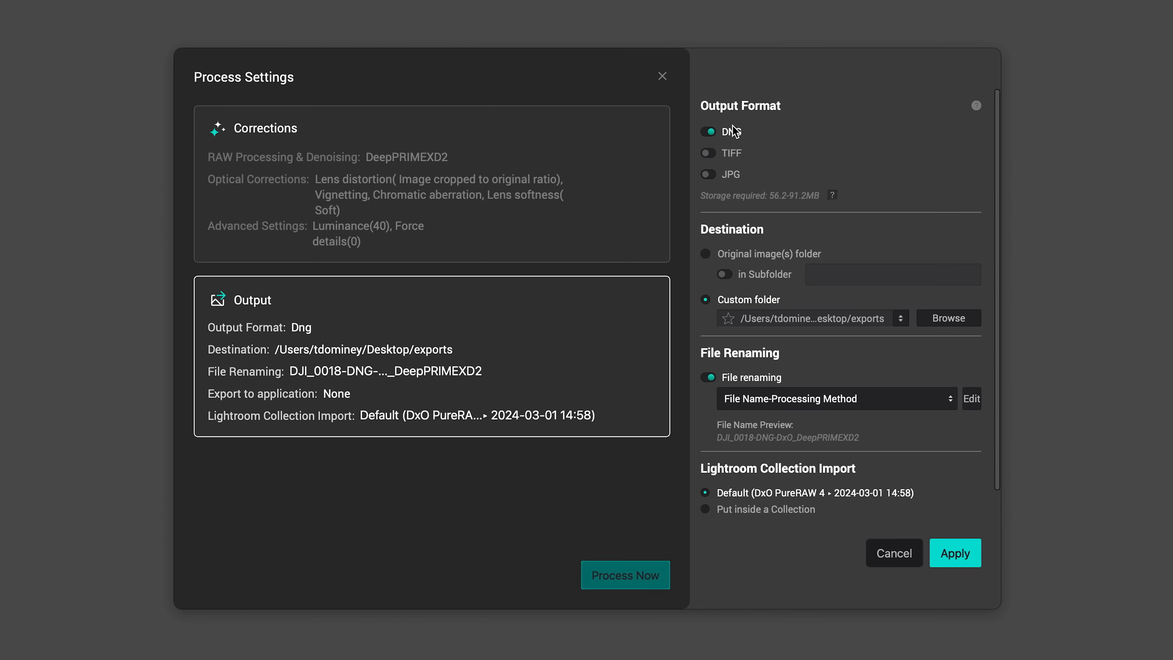
{"action": "mouse_move", "coordinate": [763, 559]}
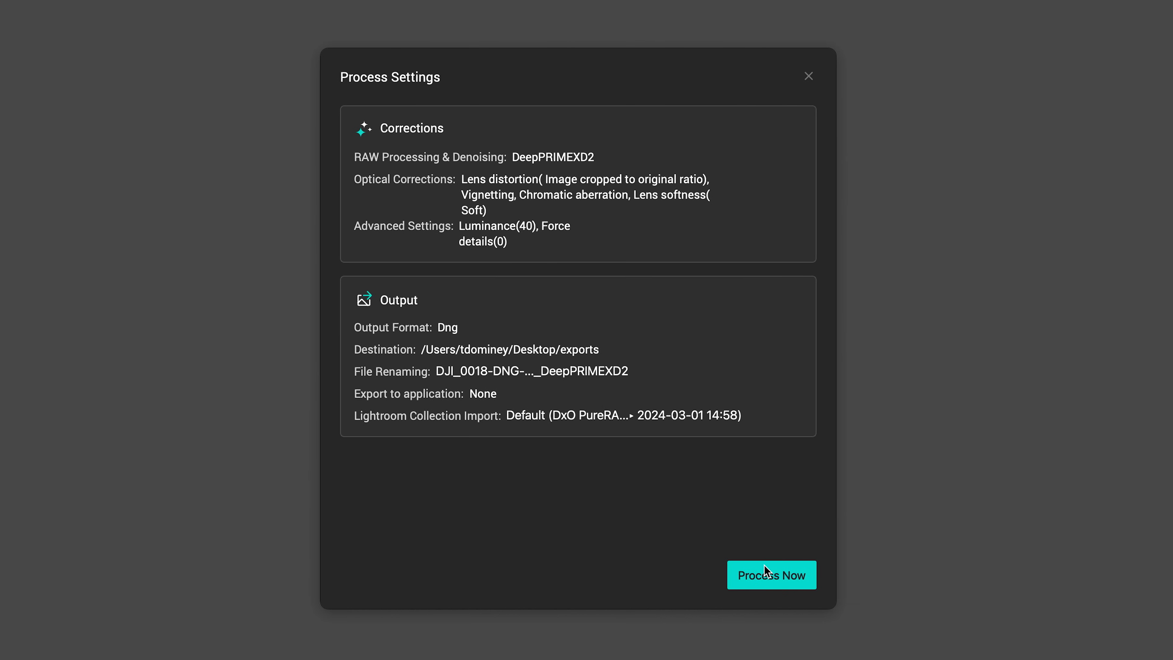
{"action": "mouse_move", "coordinate": [782, 74]}
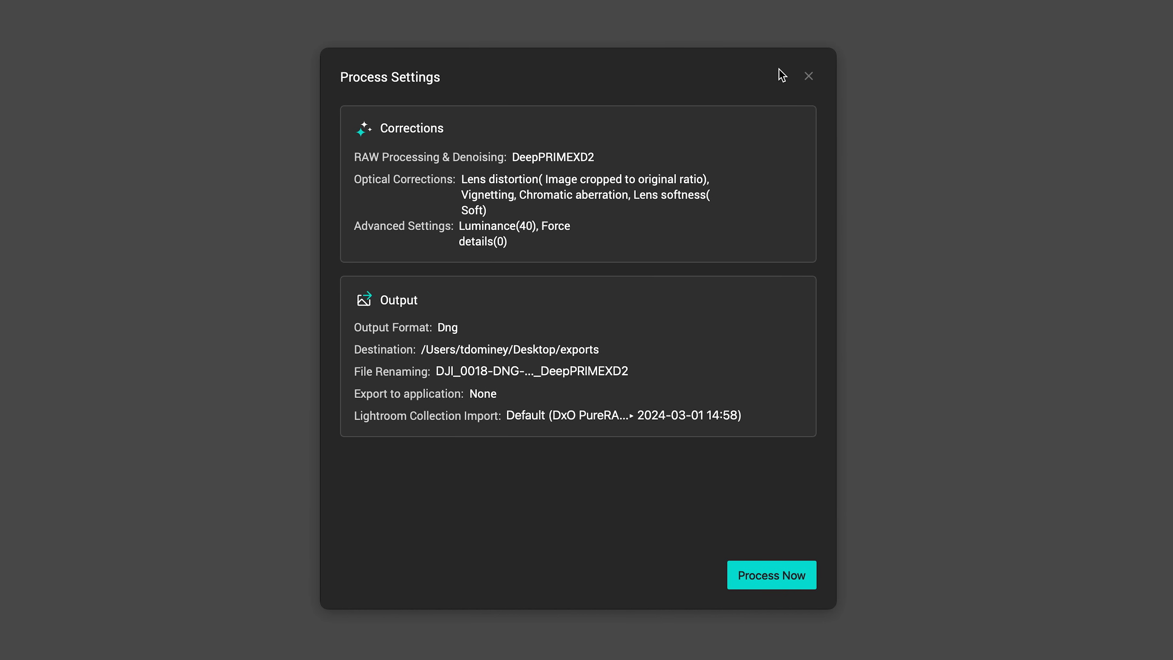
{"action": "mouse_move", "coordinate": [566, 502]}
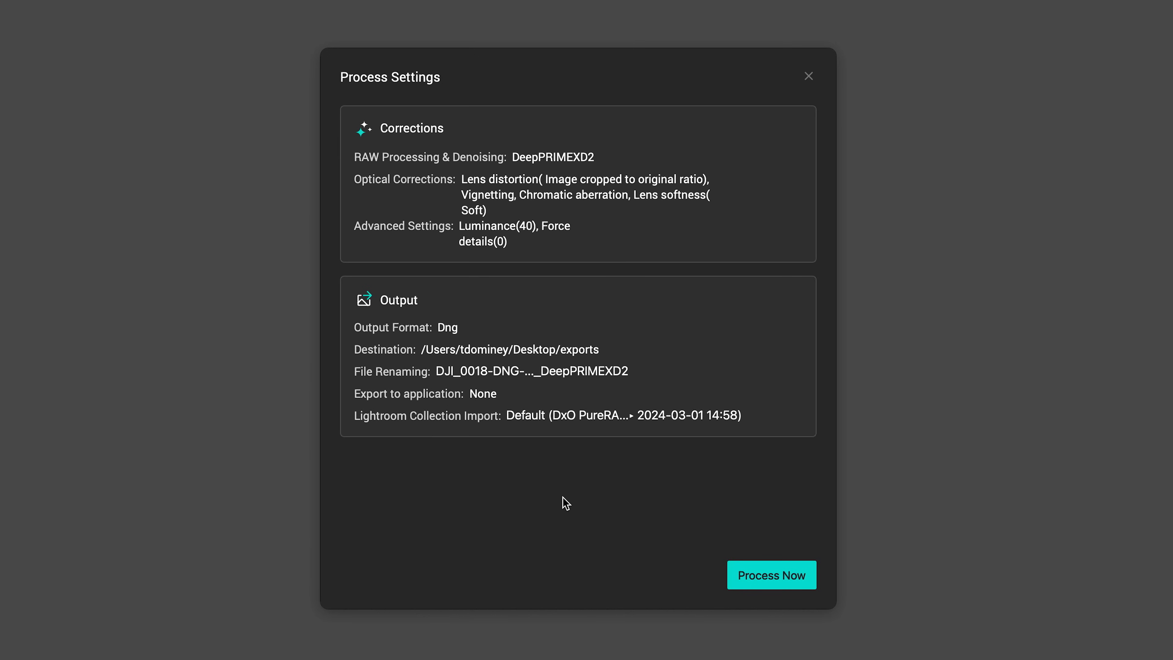
{"action": "mouse_move", "coordinate": [551, 500]}
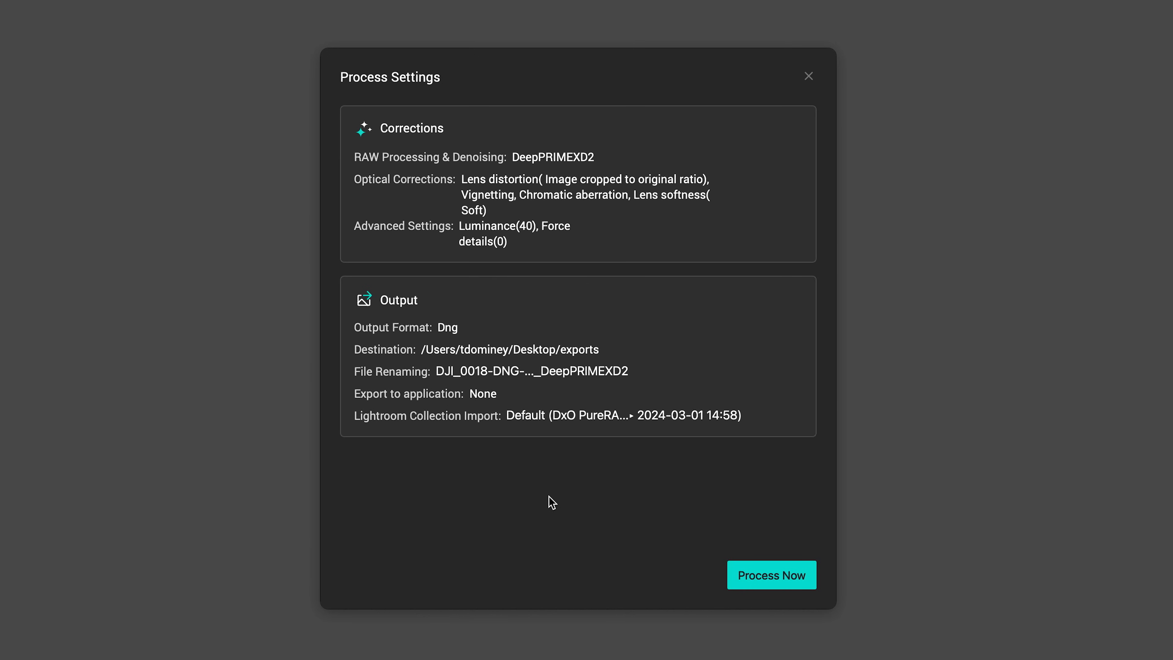
{"action": "left_click", "coordinate": [771, 574]}
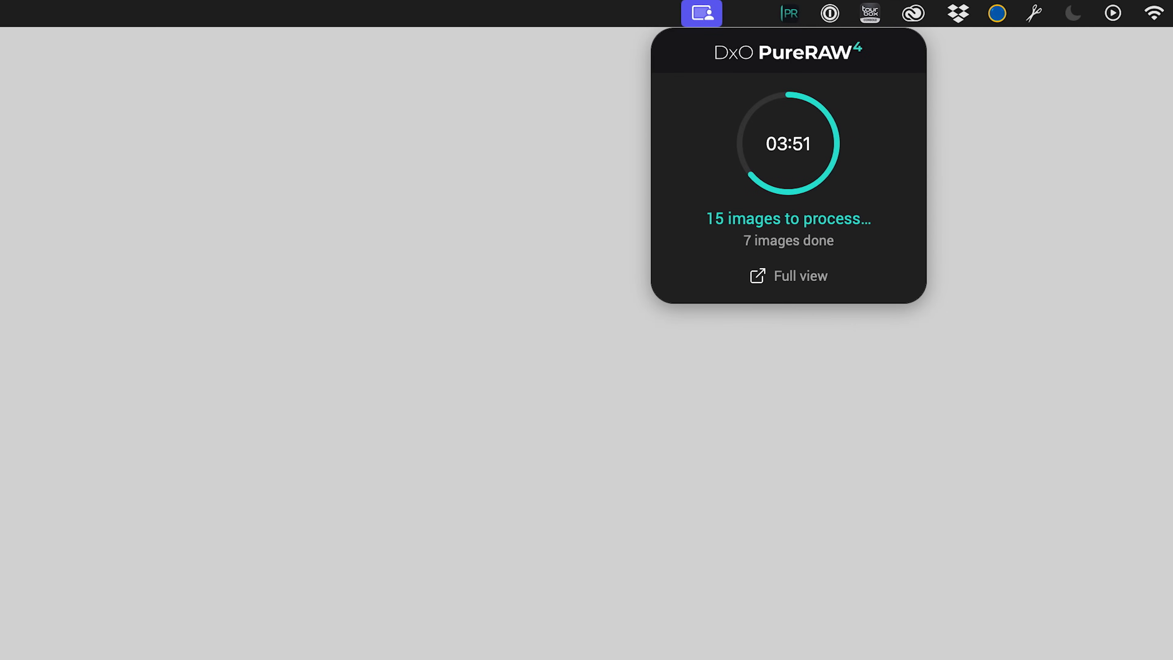